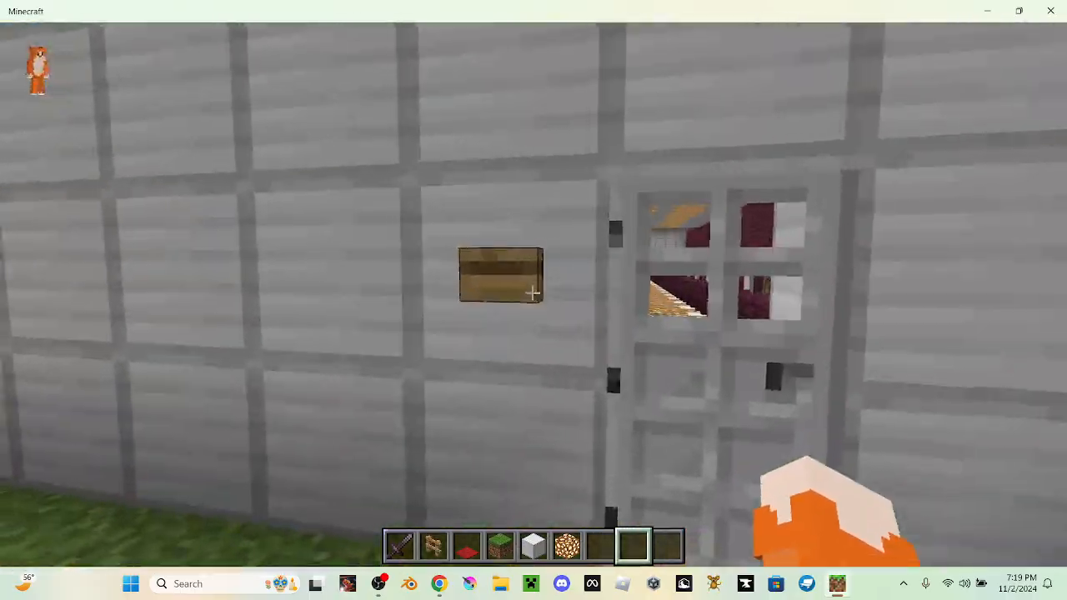
pyautogui.moveTo(533, 300)
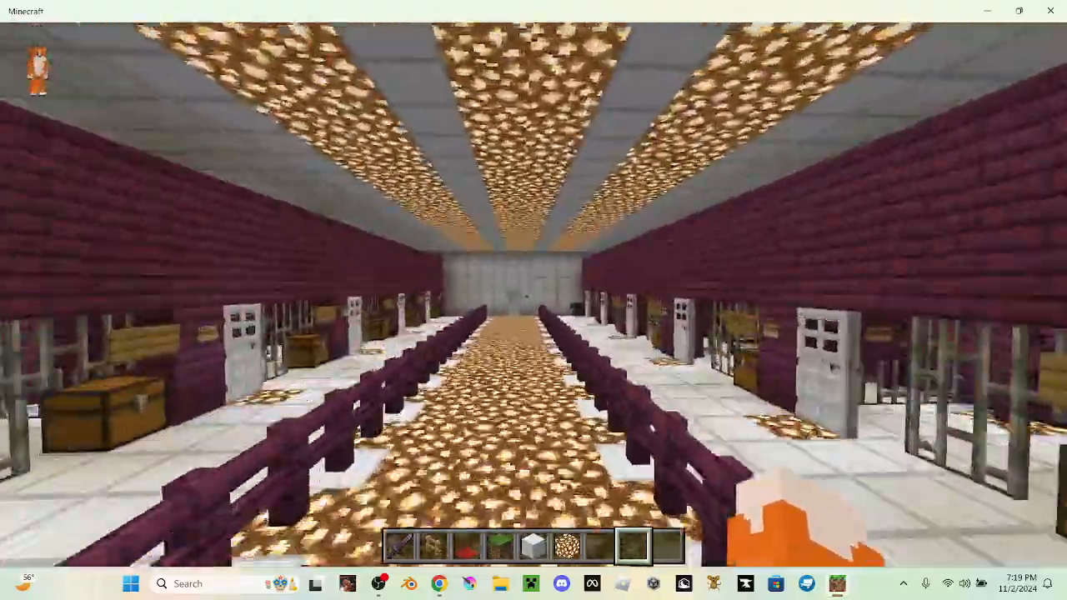
pyautogui.moveTo(533, 300)
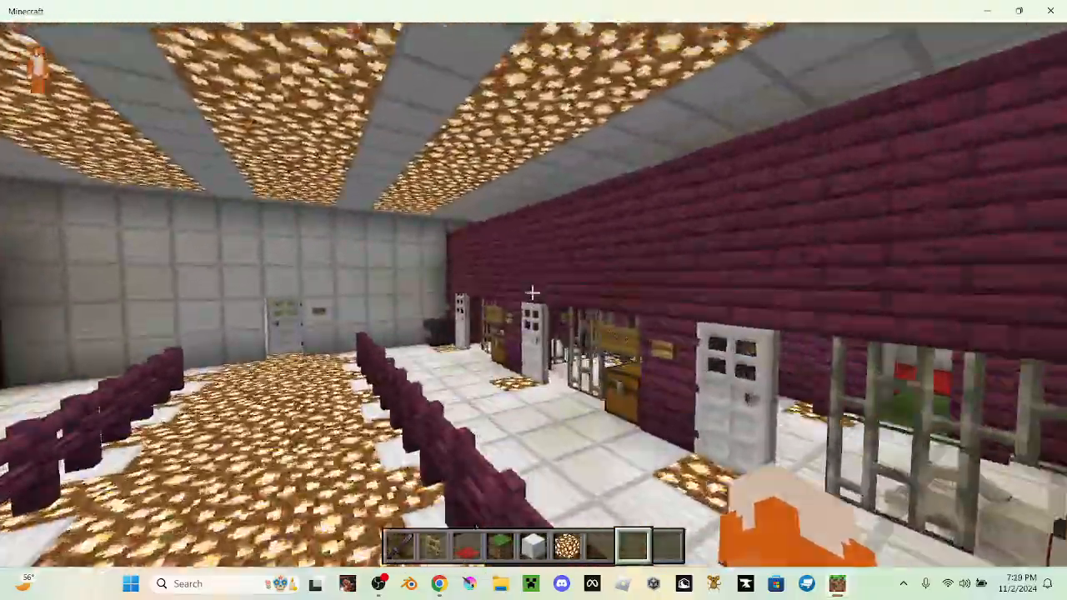
pyautogui.moveTo(533, 300)
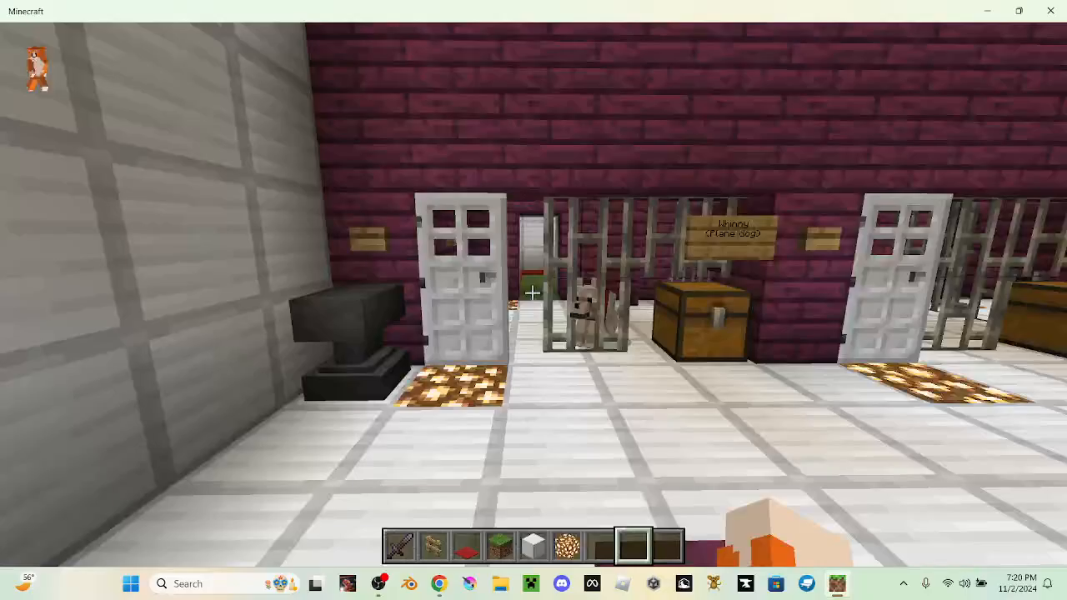
pyautogui.moveTo(533, 292)
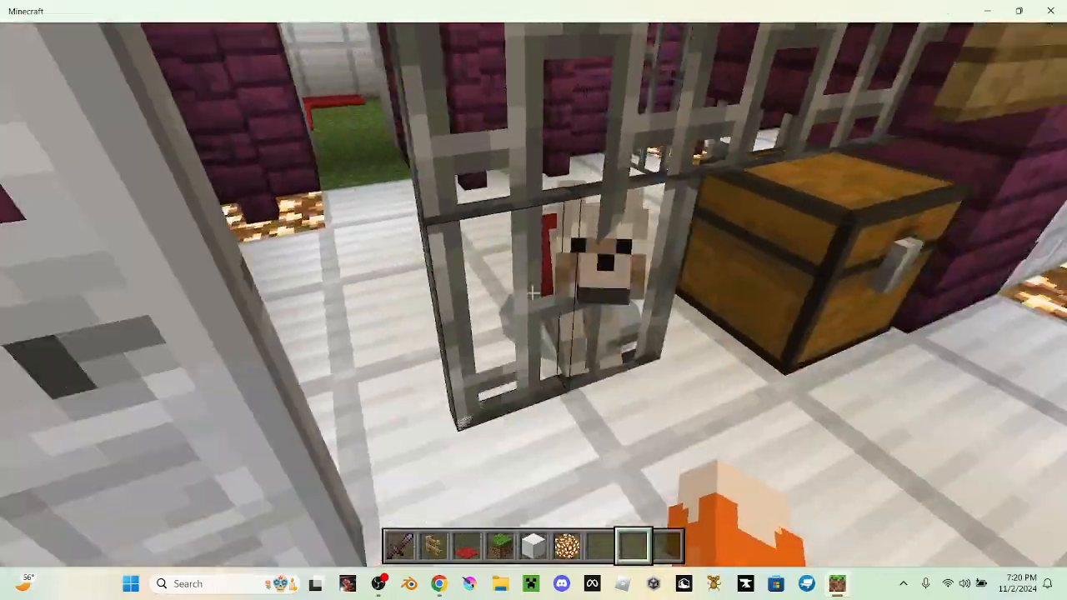
pyautogui.moveTo(533, 300)
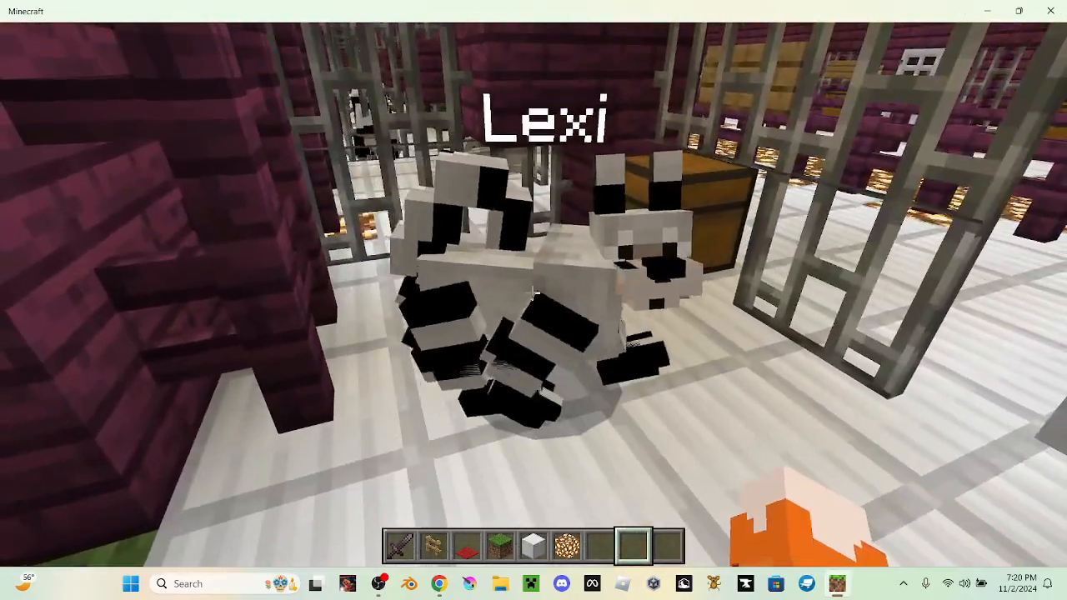
pyautogui.moveTo(534, 300)
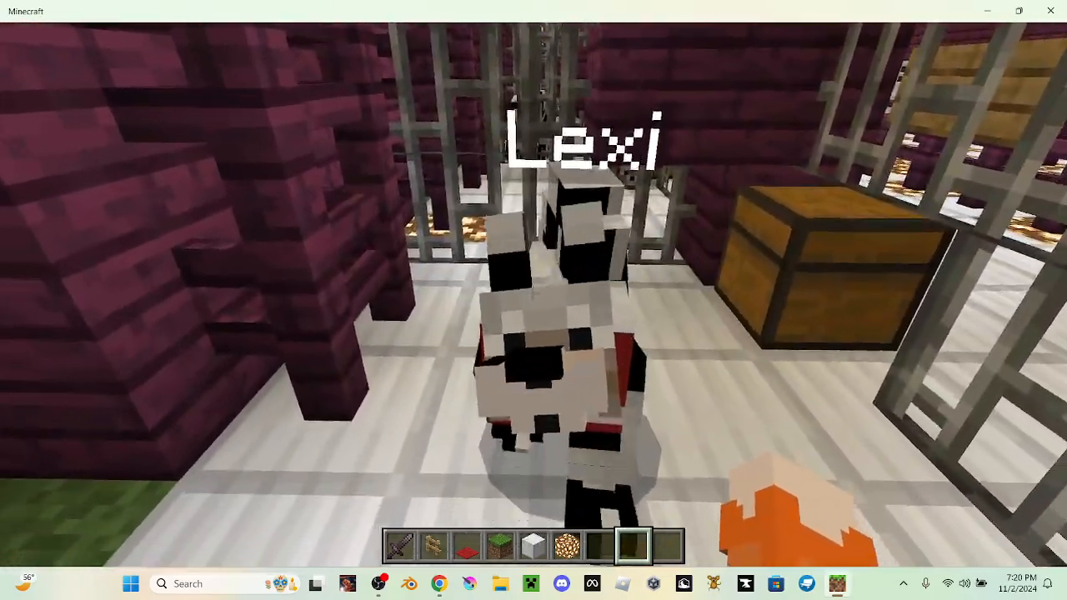
pyautogui.moveTo(533, 300)
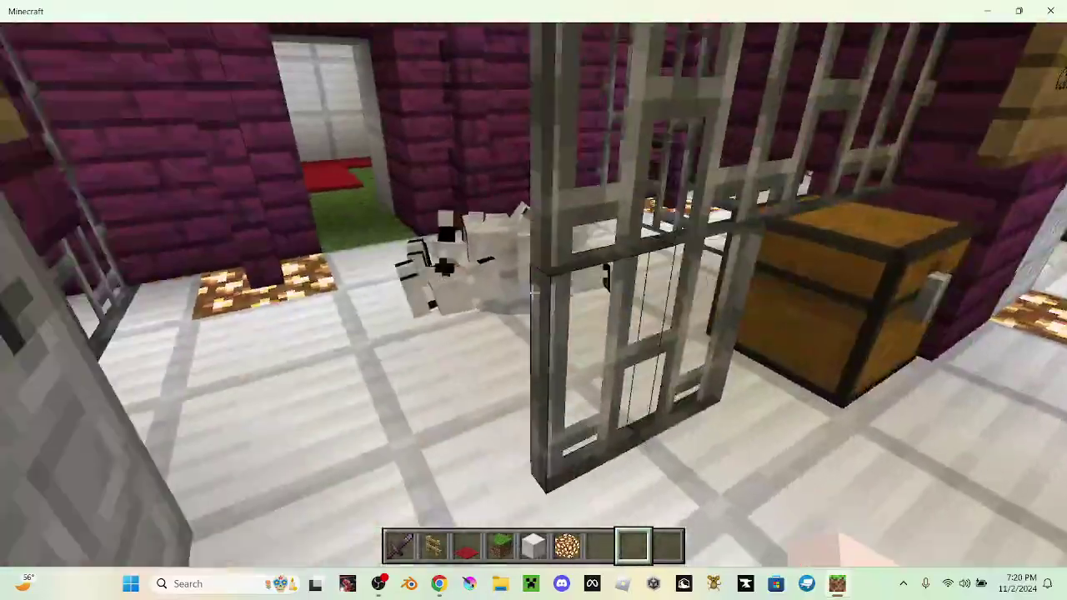
pyautogui.moveTo(534, 292)
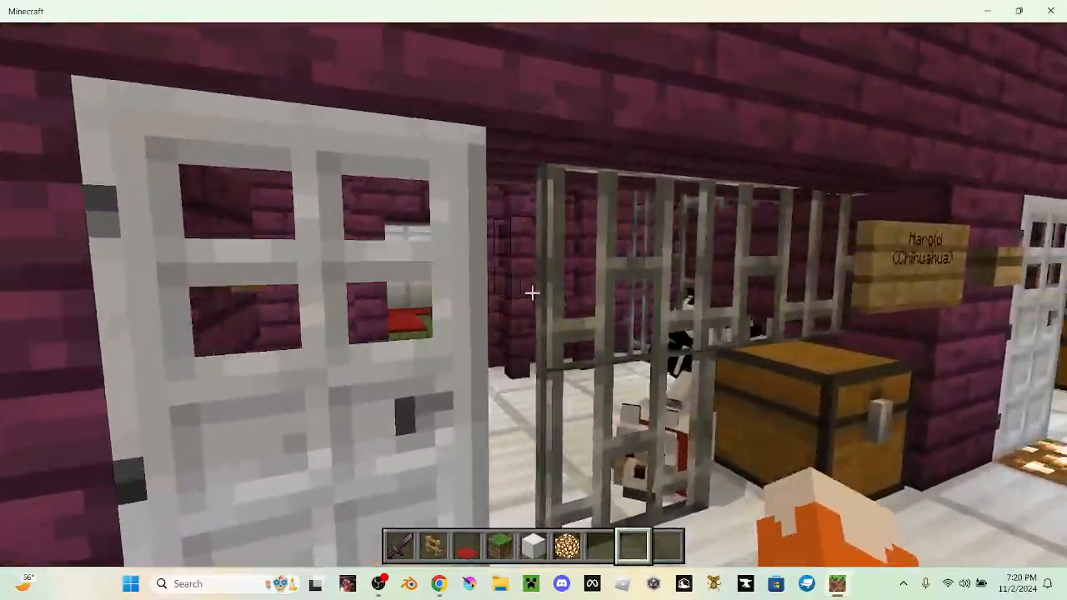
pyautogui.moveTo(533, 300)
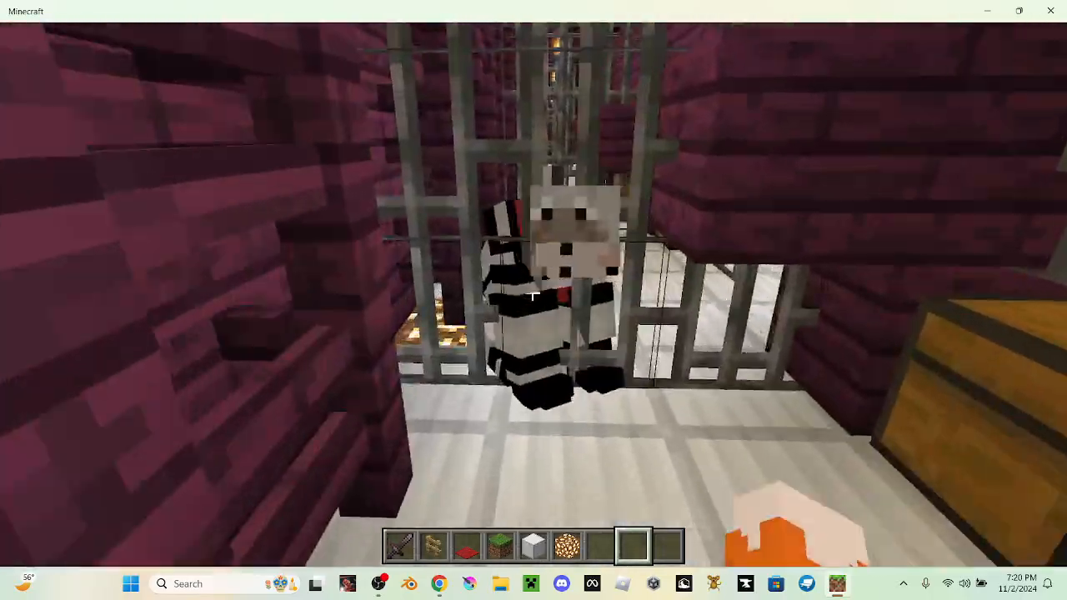
pyautogui.moveTo(533, 300)
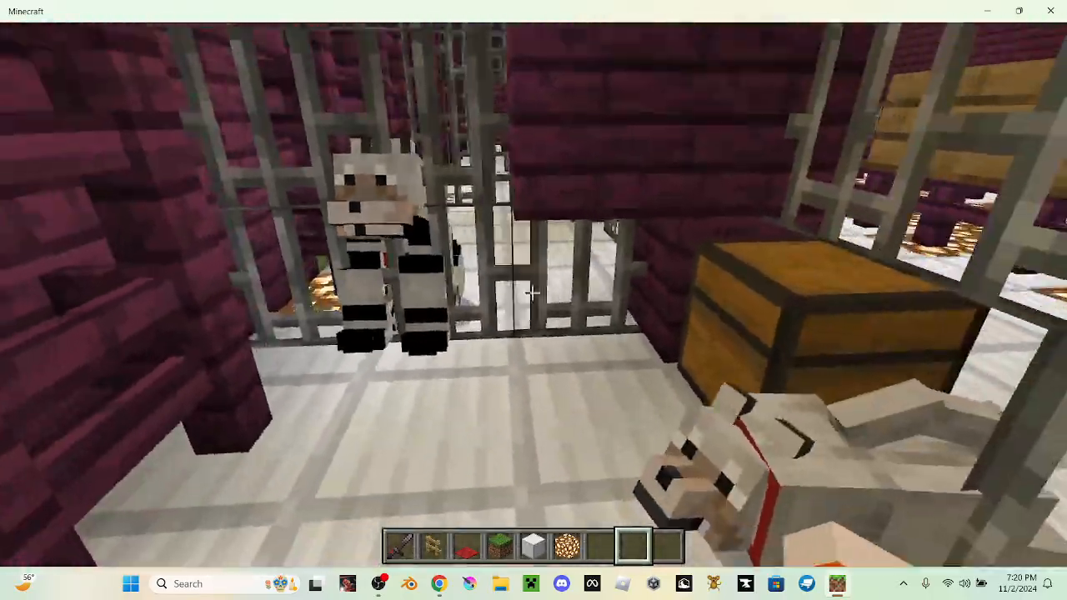
pyautogui.moveTo(533, 301)
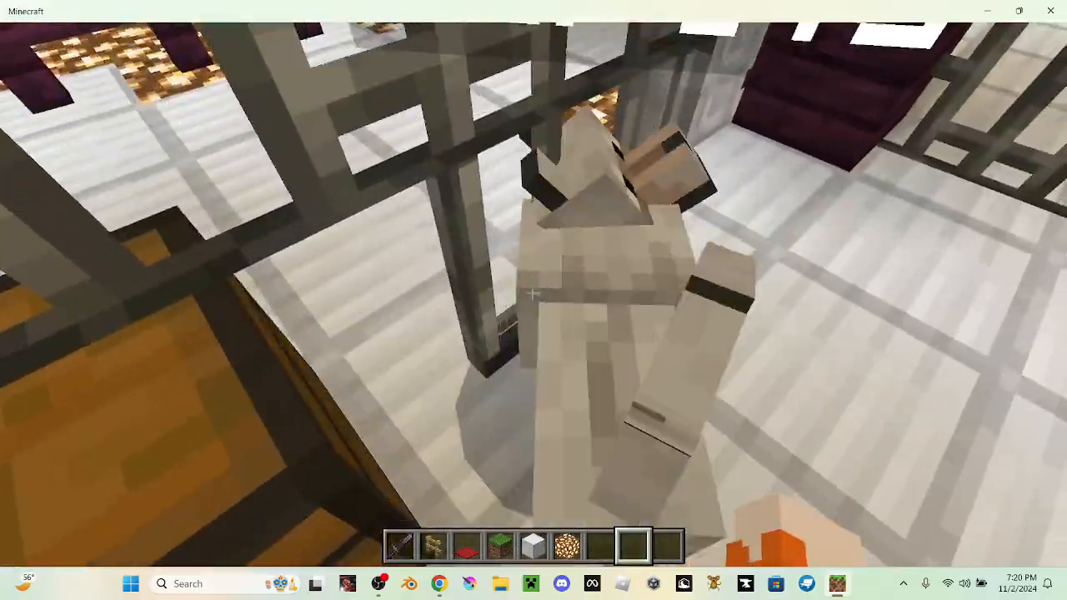
pyautogui.moveTo(533, 300)
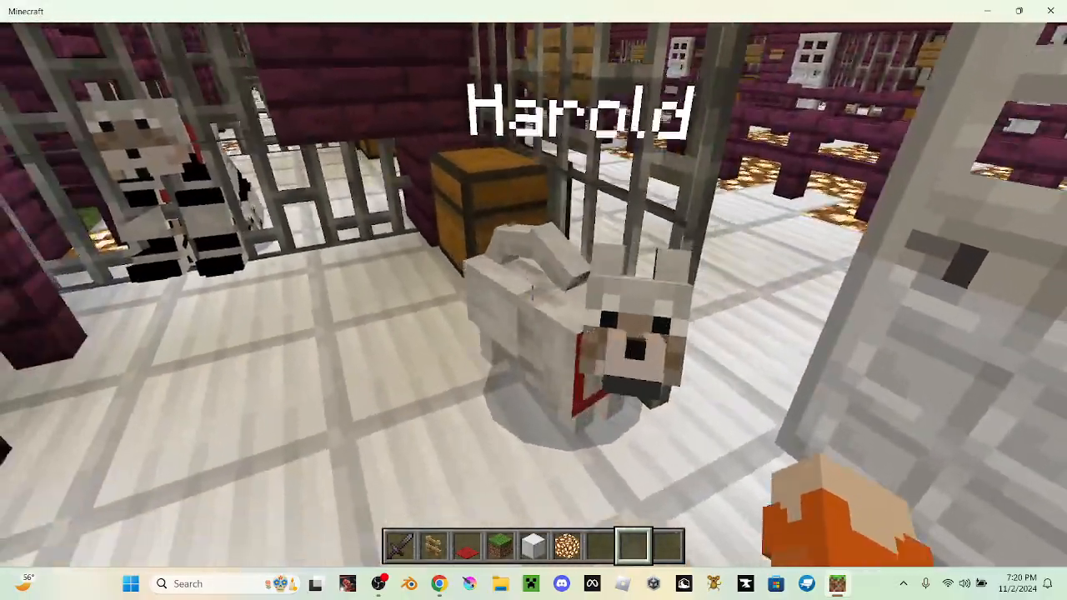
pyautogui.moveTo(534, 300)
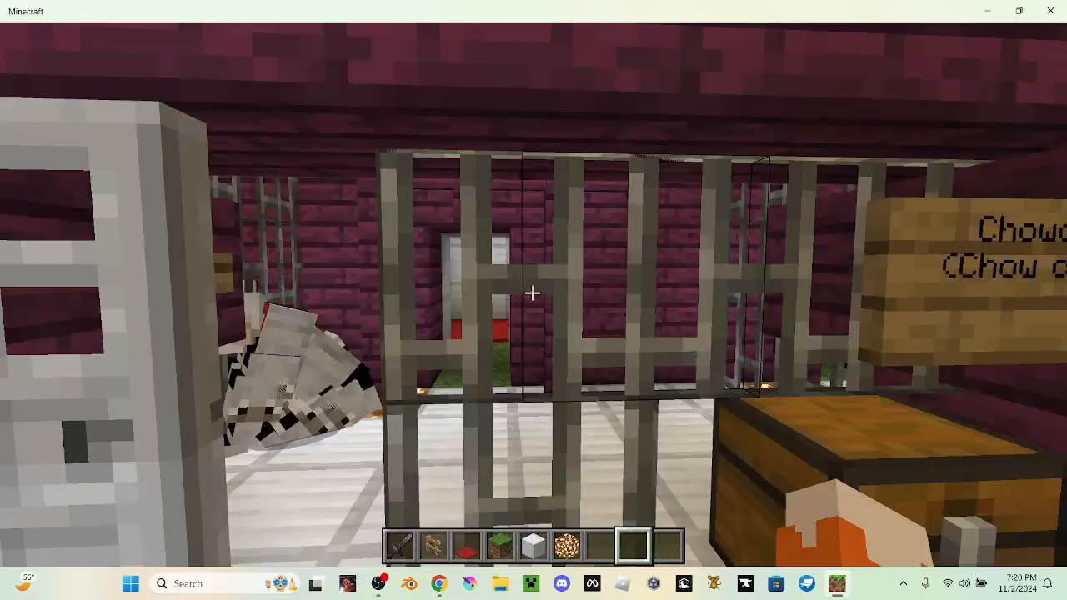
pyautogui.moveTo(534, 300)
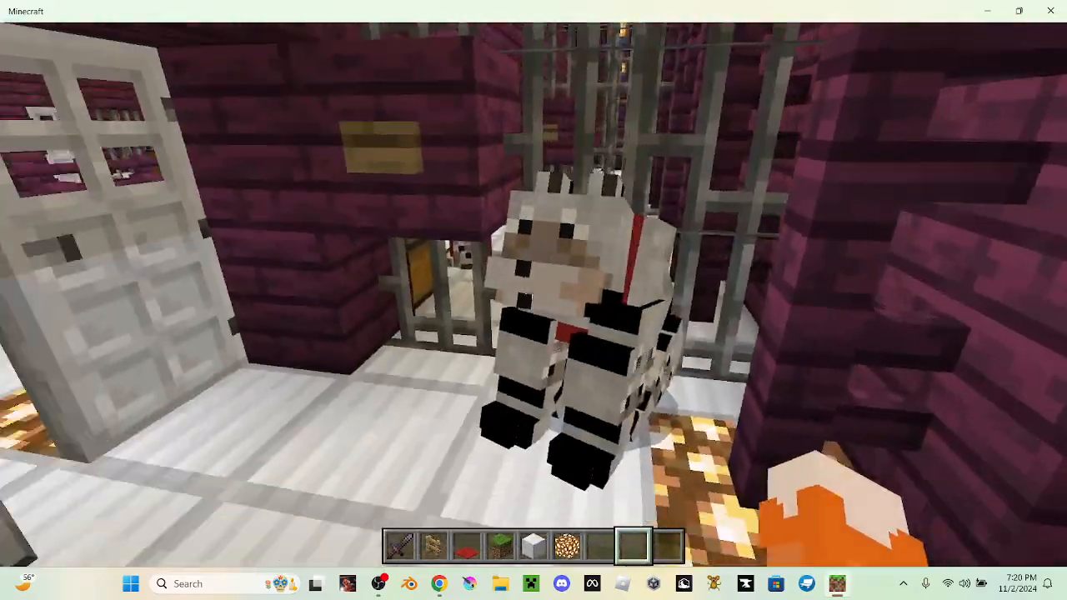
pyautogui.moveTo(534, 300)
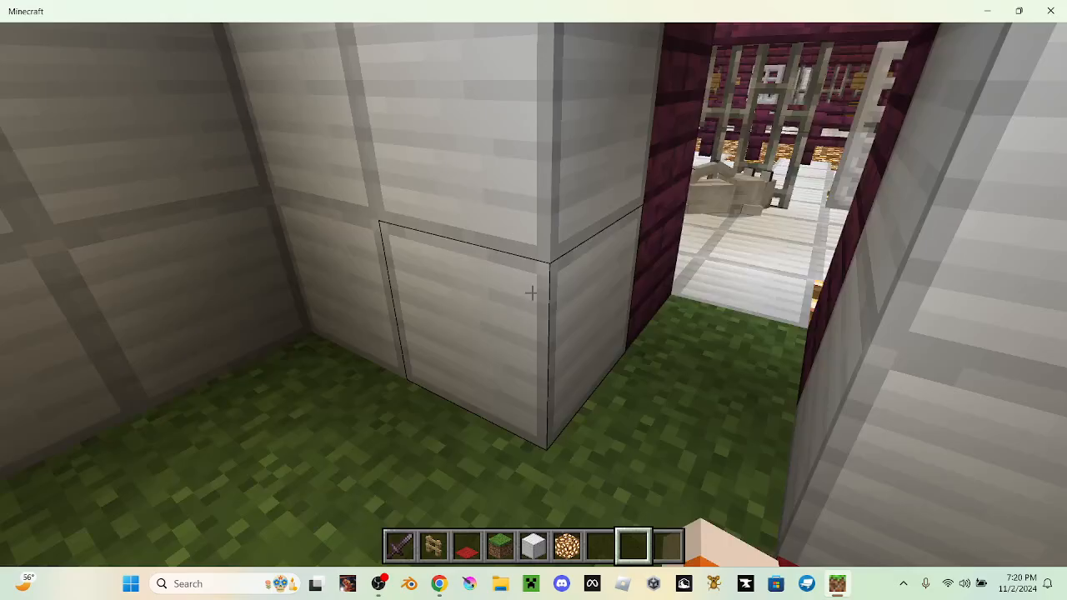
pyautogui.moveTo(533, 292)
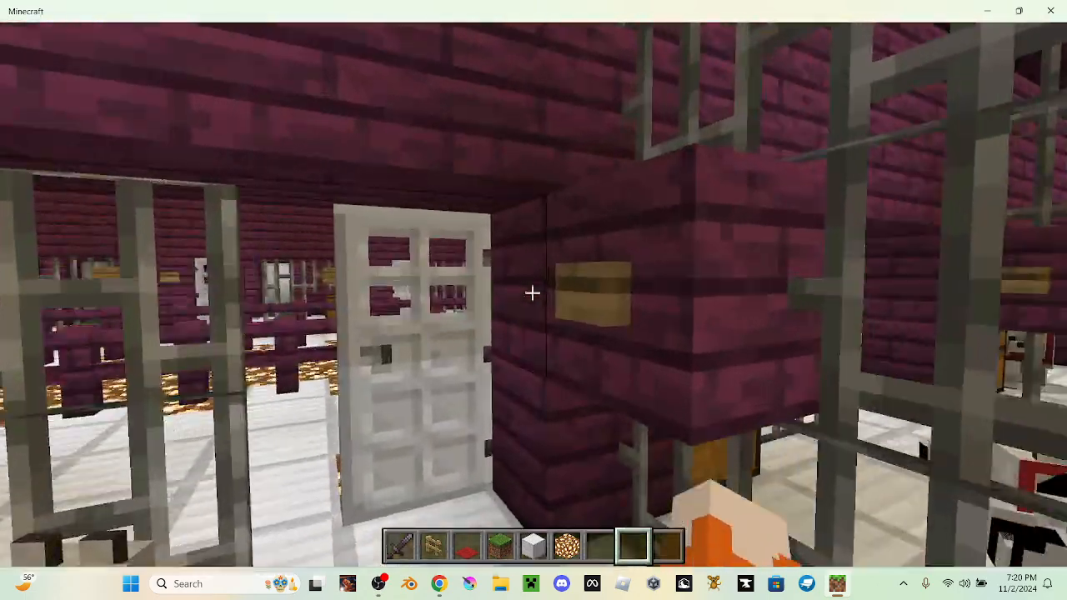
# Take a lead from the inventory and hold it, ready to leash a dog
pyautogui.press('e')
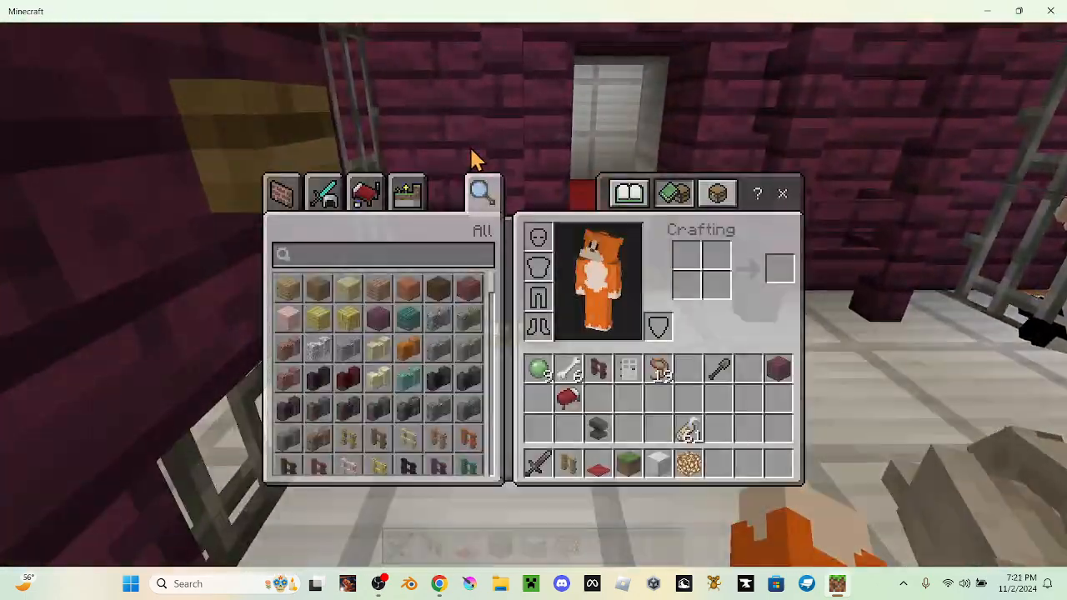
pyautogui.press('Escape')
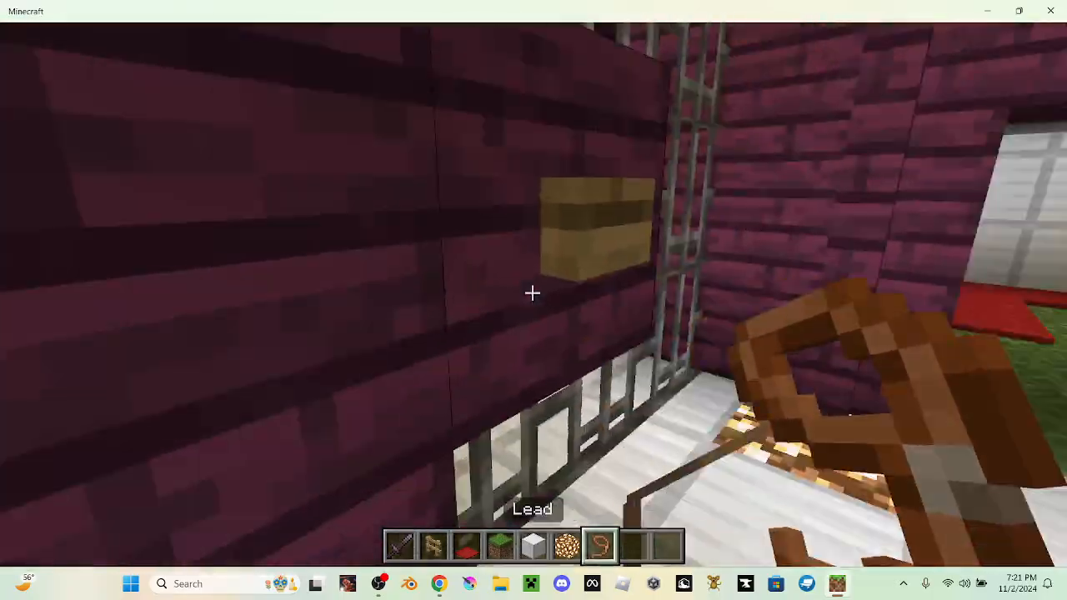
pyautogui.moveTo(533, 292)
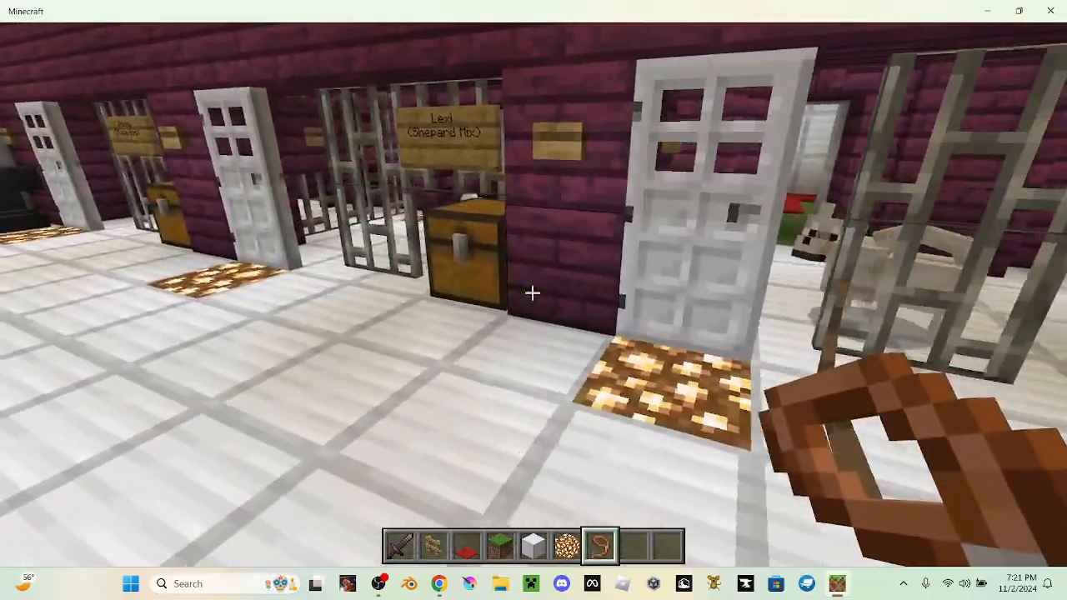
pyautogui.moveTo(533, 292)
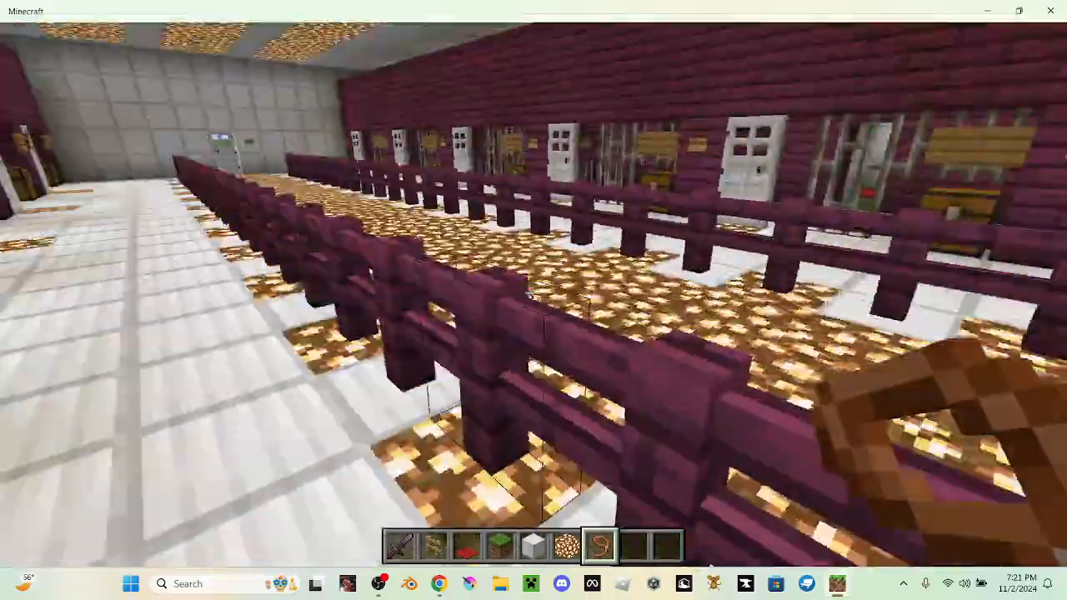
pyautogui.moveTo(534, 300)
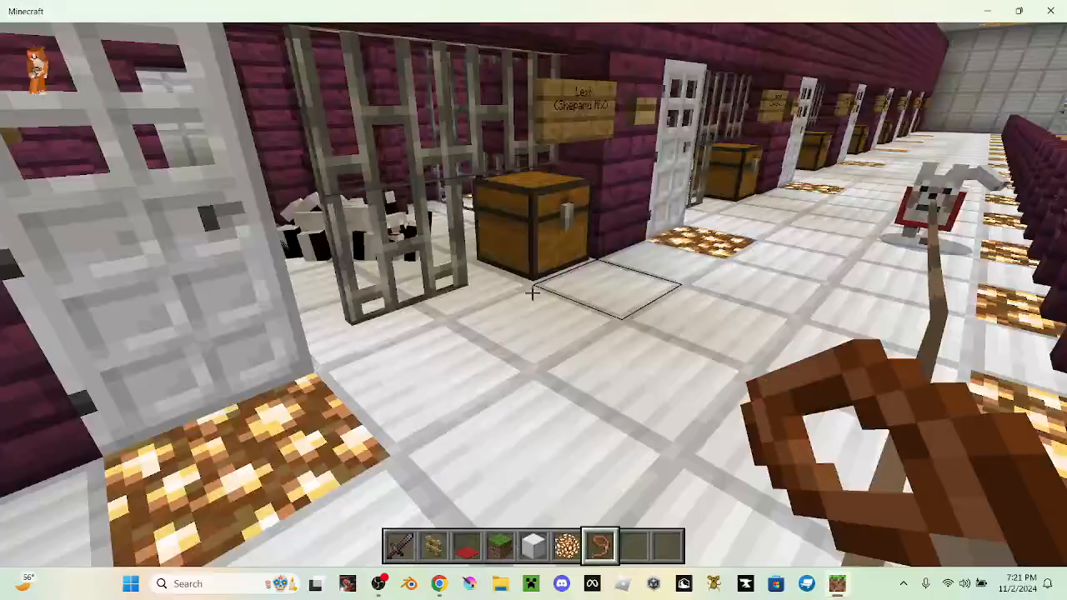
pyautogui.moveTo(533, 300)
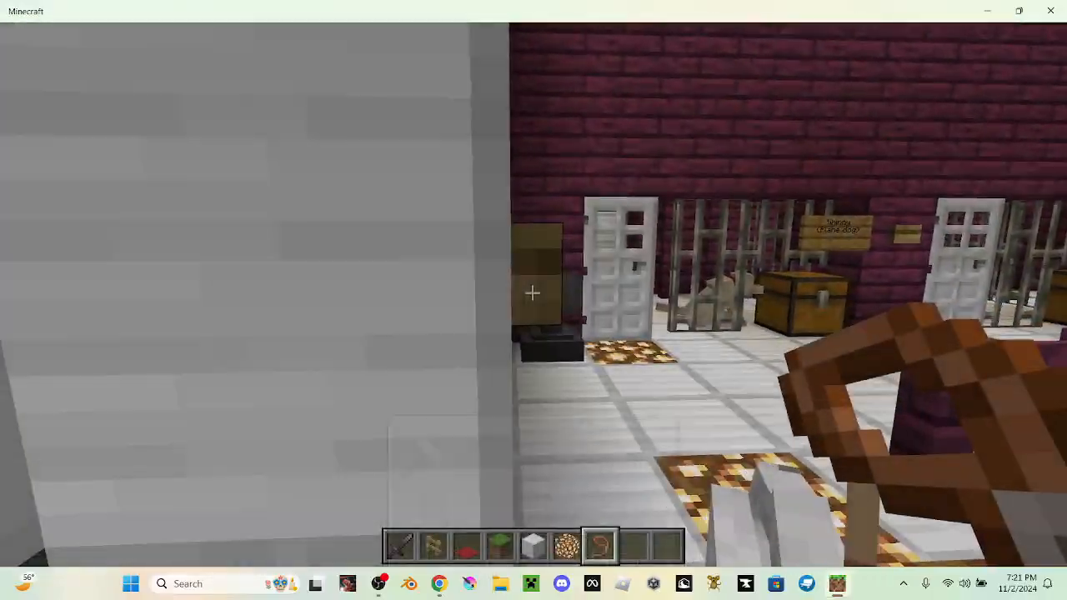
pyautogui.moveTo(533, 300)
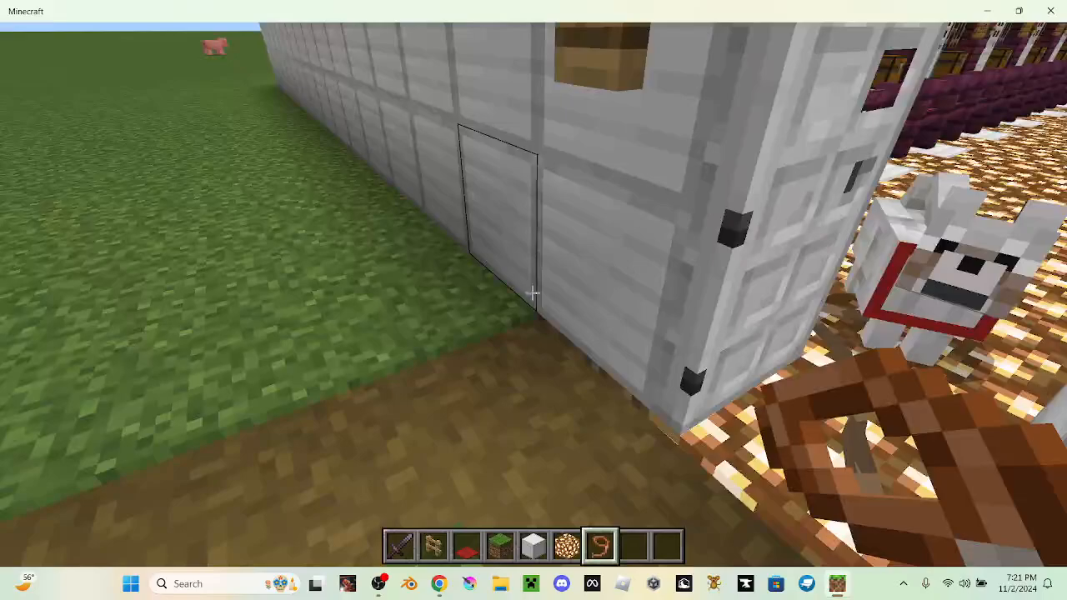
pyautogui.moveTo(533, 300)
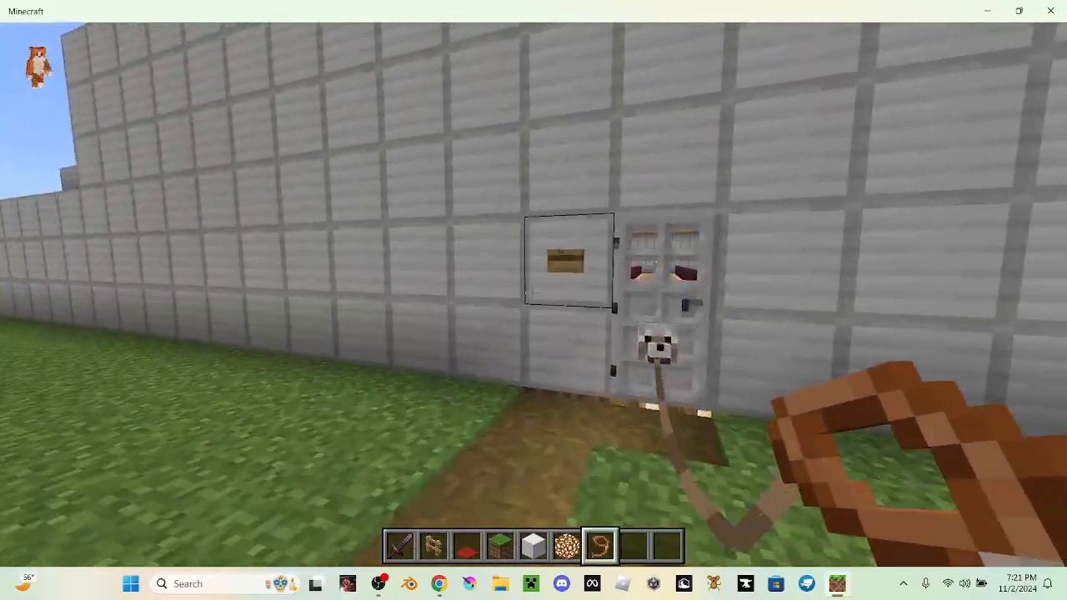
pyautogui.moveTo(534, 300)
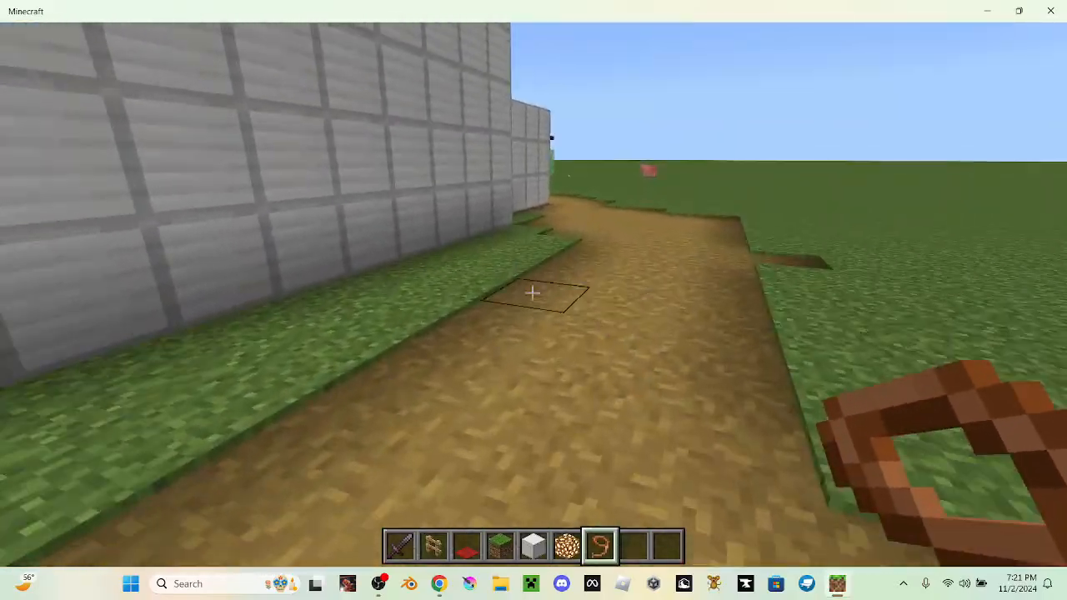
pyautogui.moveTo(534, 301)
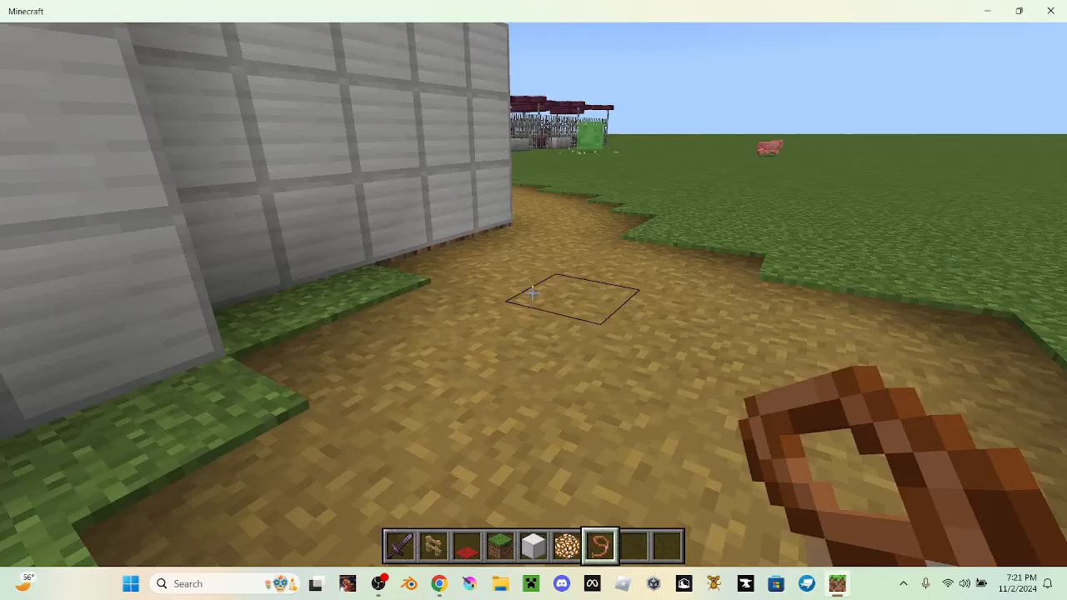
pyautogui.moveTo(533, 300)
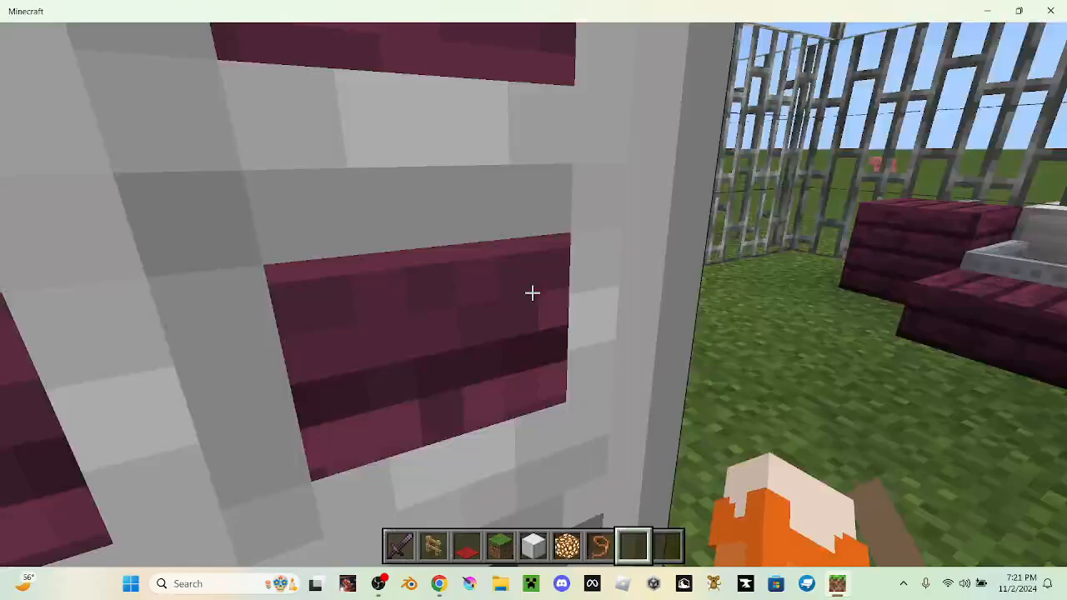
pyautogui.moveTo(533, 300)
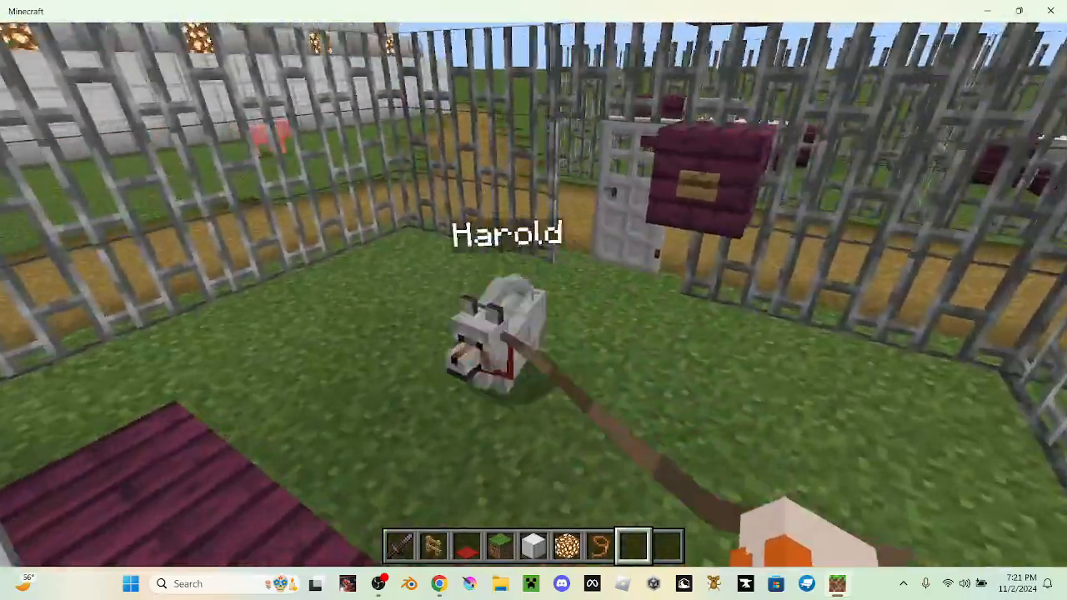
pyautogui.moveTo(533, 300)
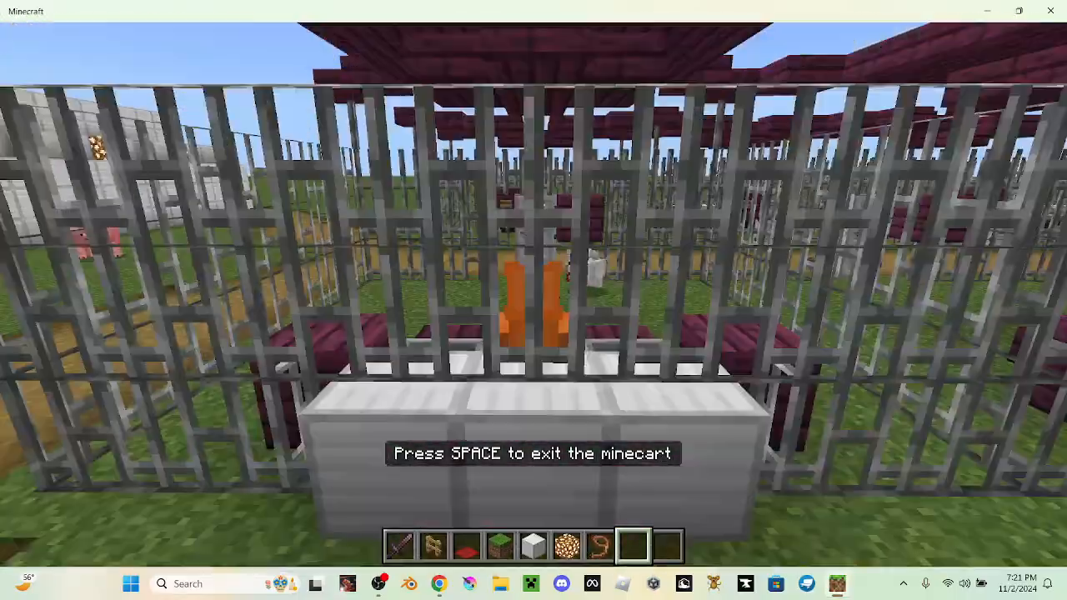
# Switch to a front view of the player walking the dirt path with the leashed dog
pyautogui.press('space')
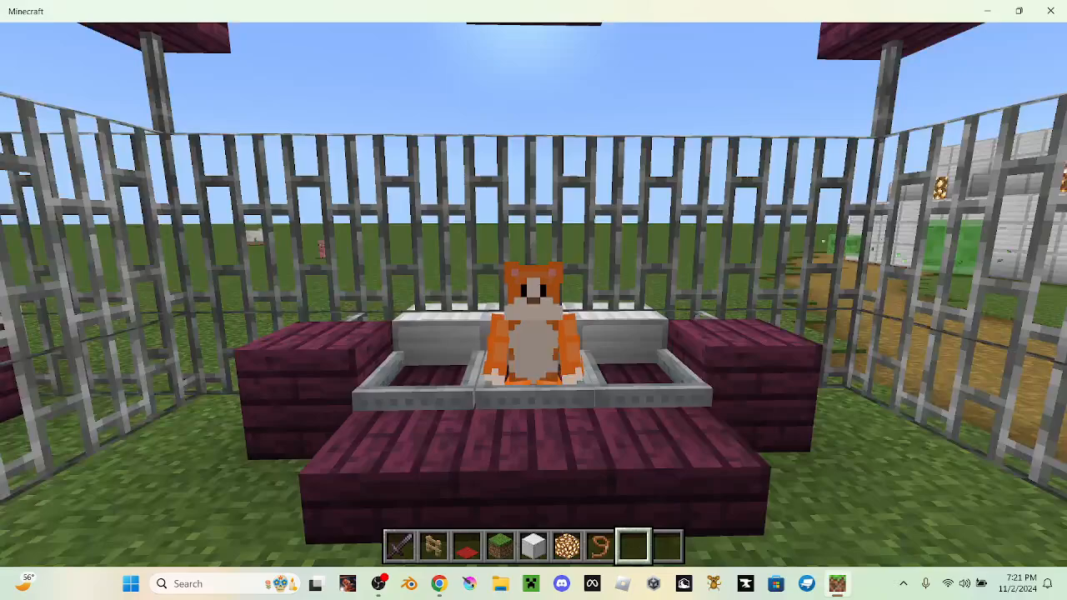
pyautogui.moveTo(533, 300)
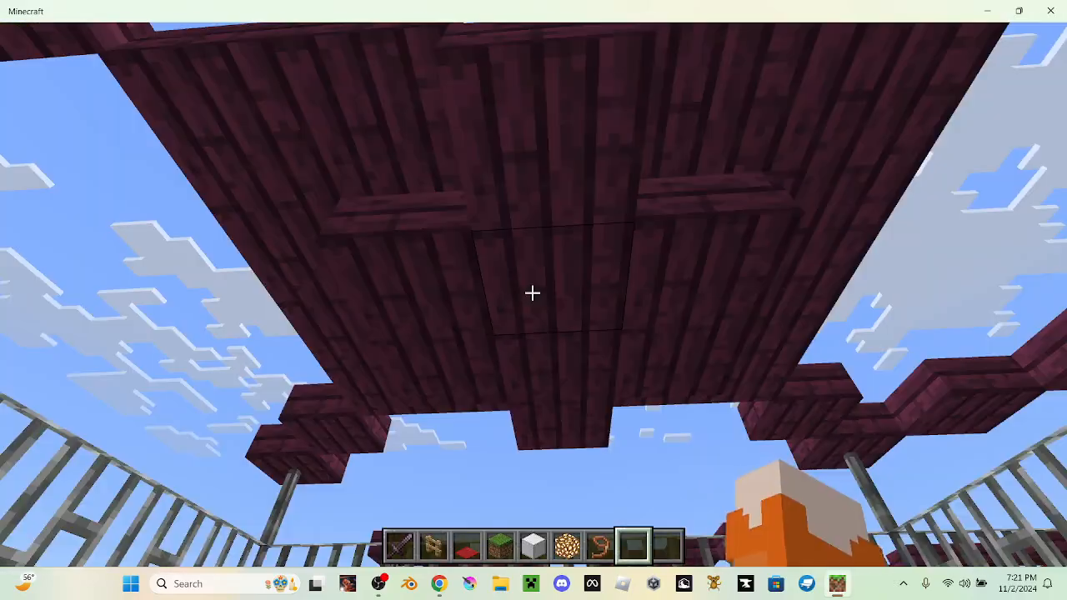
pyautogui.moveTo(534, 300)
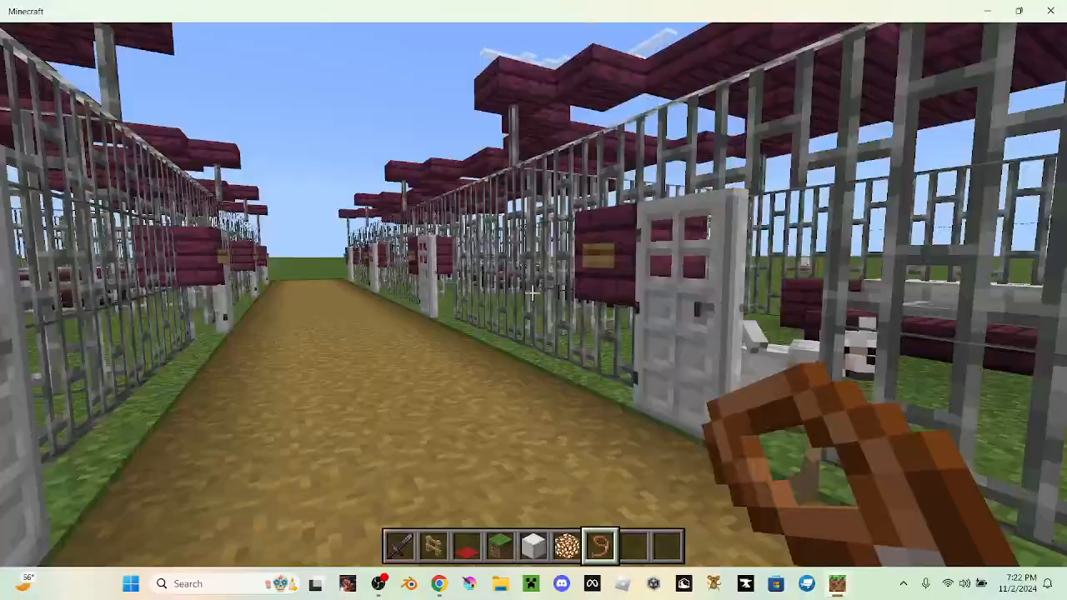
pyautogui.moveTo(534, 300)
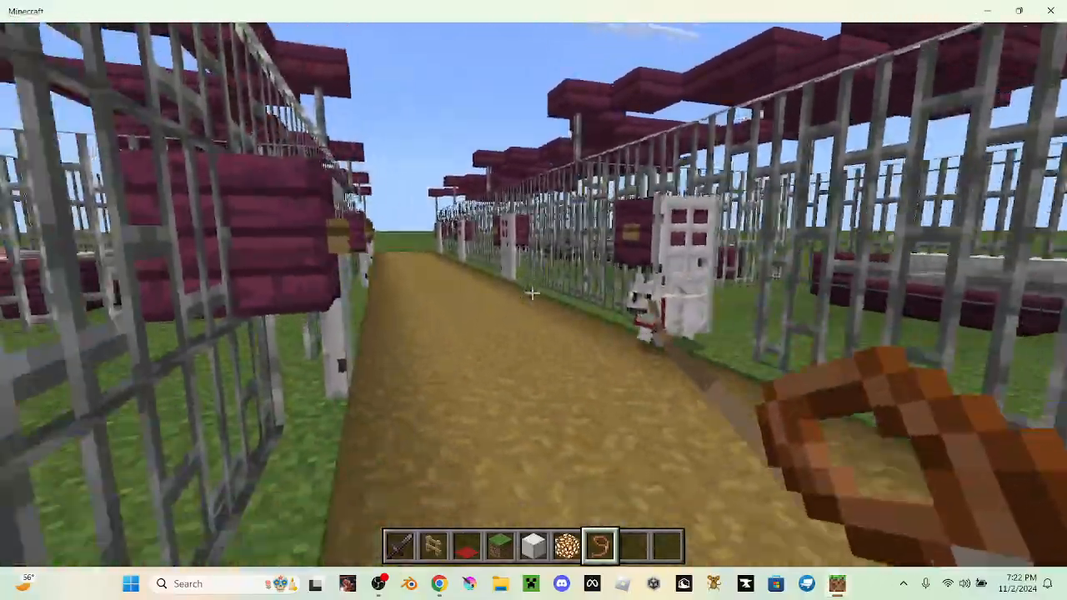
pyautogui.moveTo(533, 300)
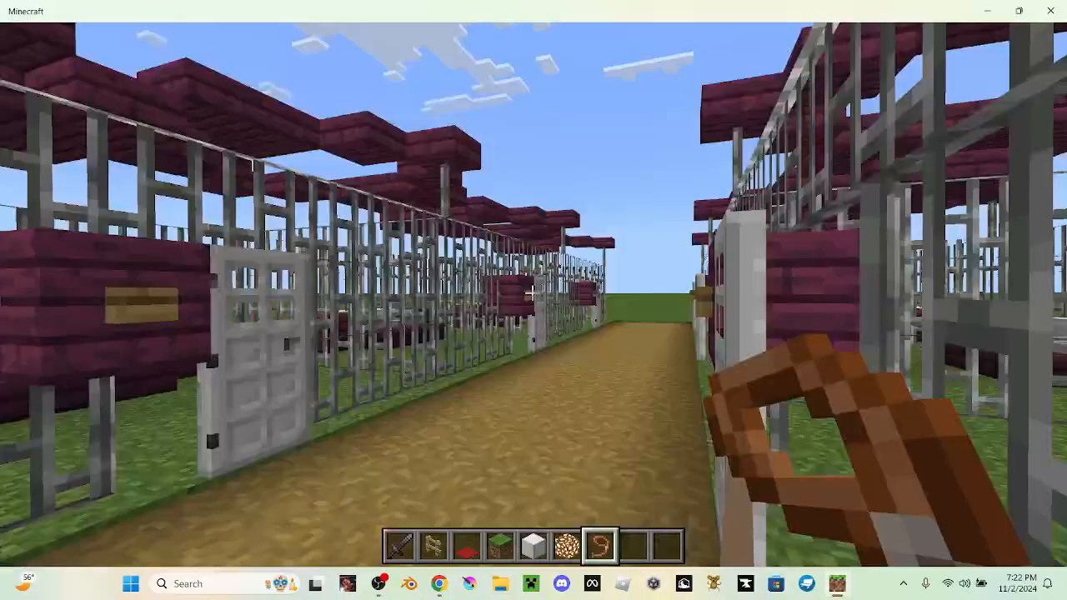
pyautogui.moveTo(534, 300)
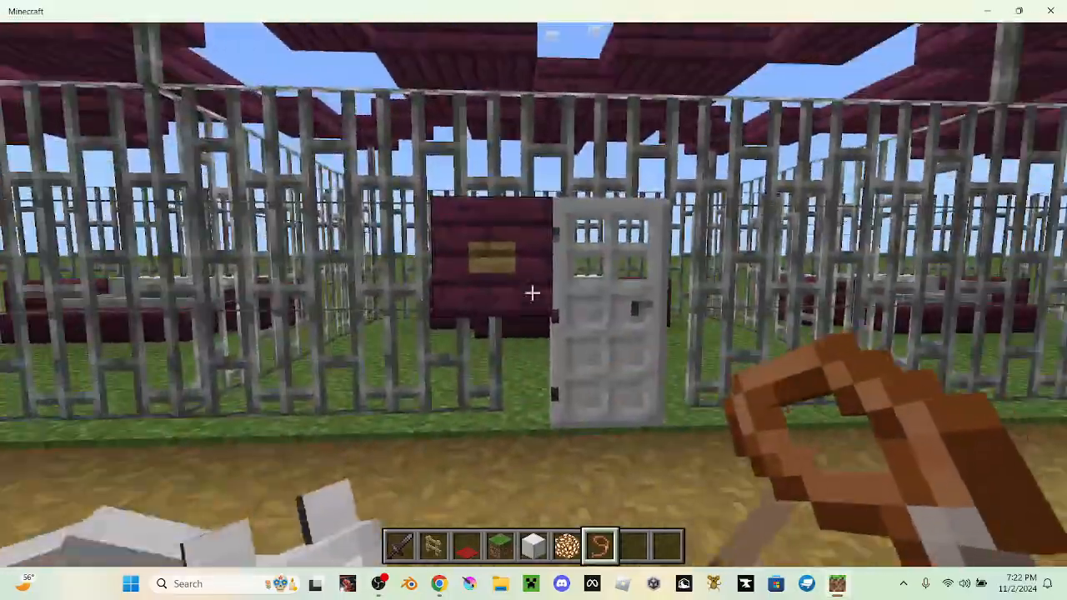
pyautogui.moveTo(534, 300)
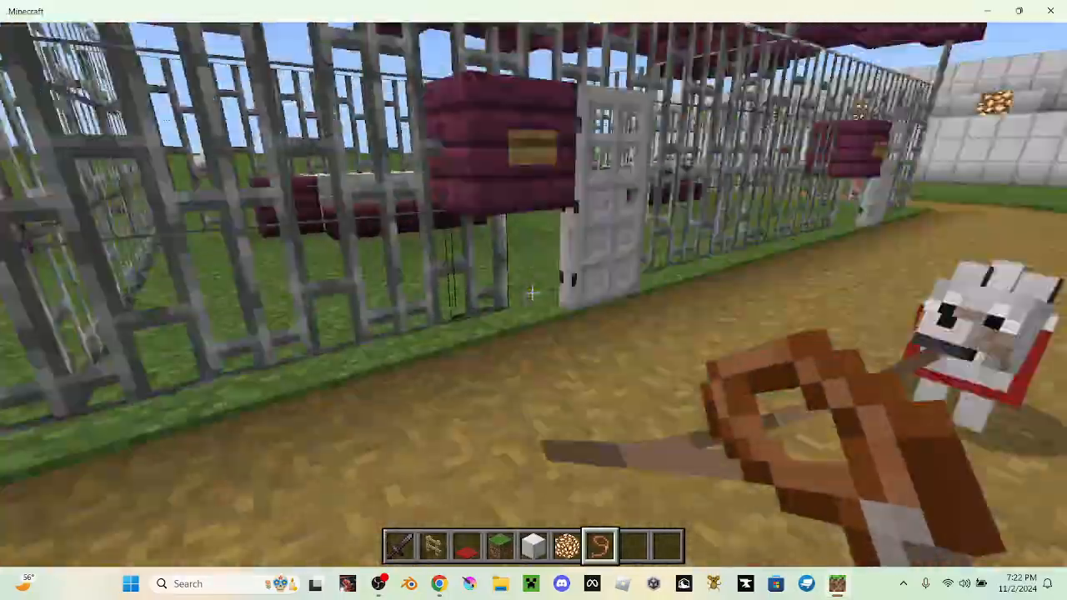
pyautogui.moveTo(533, 292)
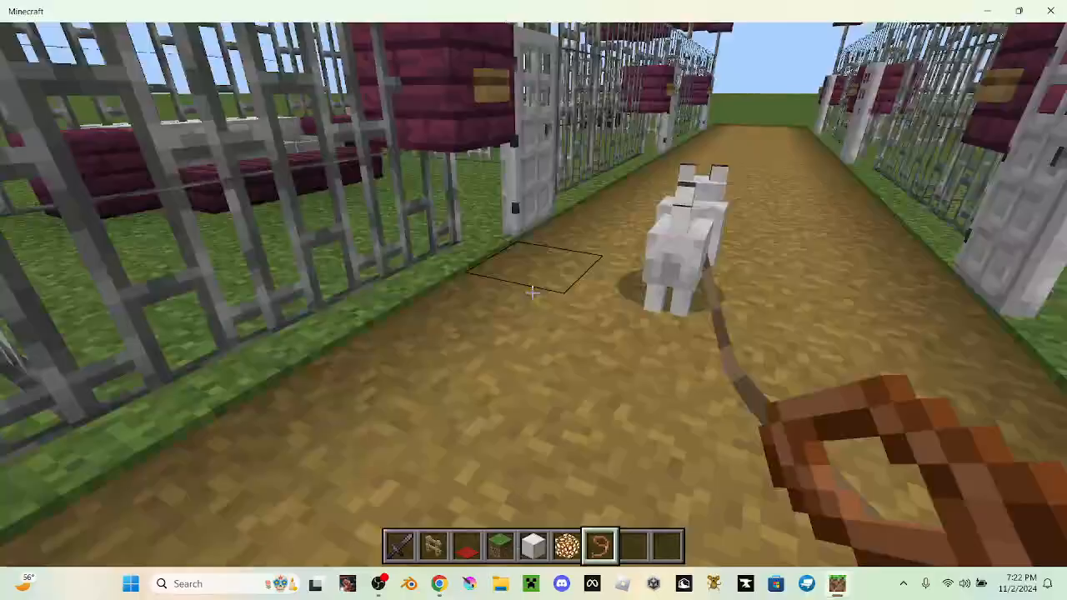
pyautogui.moveTo(533, 300)
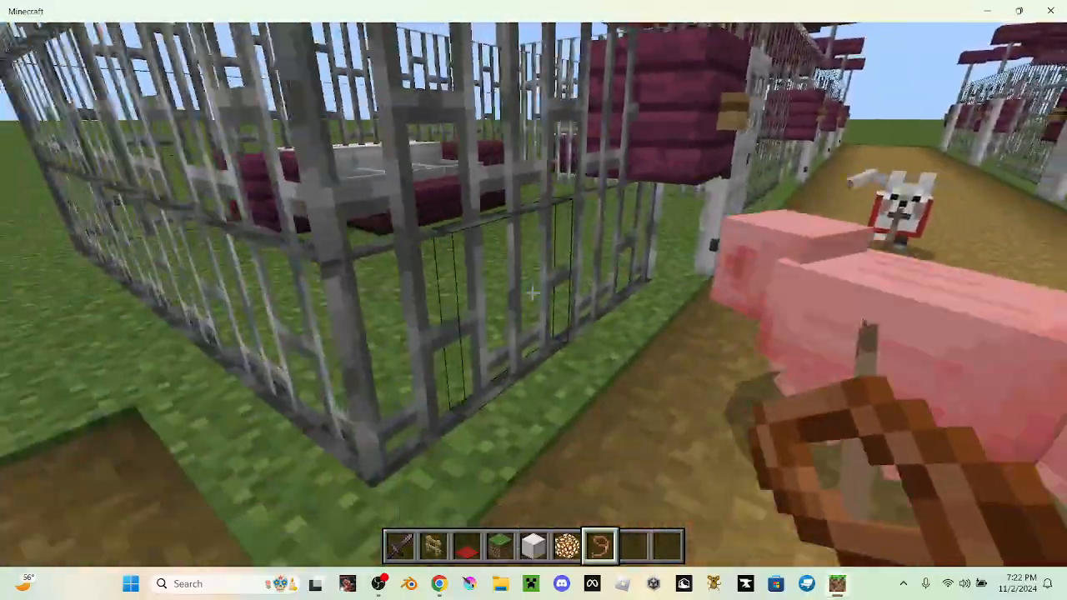
pyautogui.moveTo(534, 300)
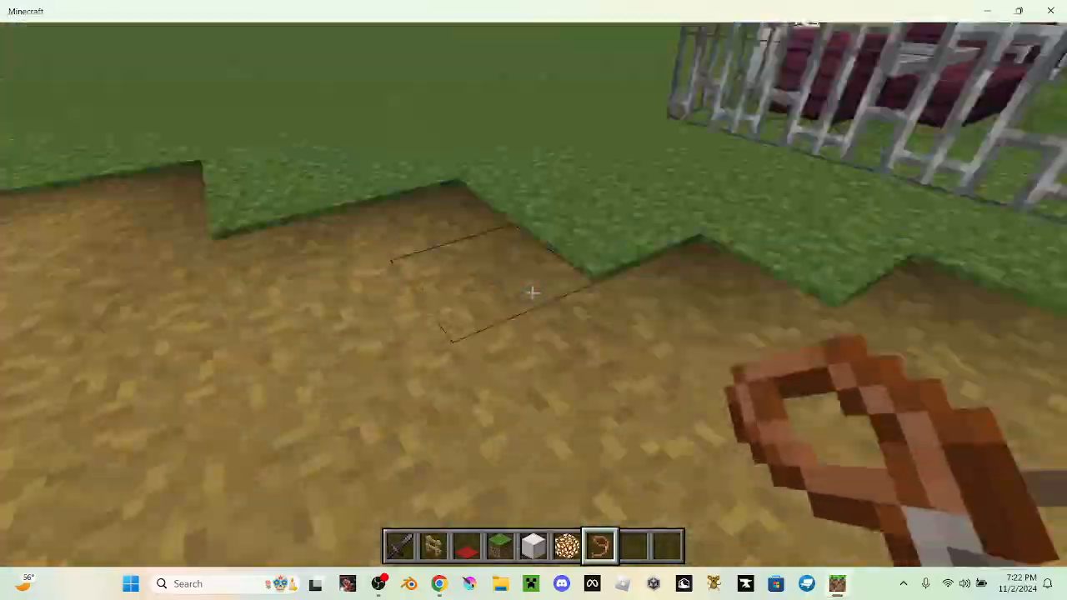
pyautogui.moveTo(533, 300)
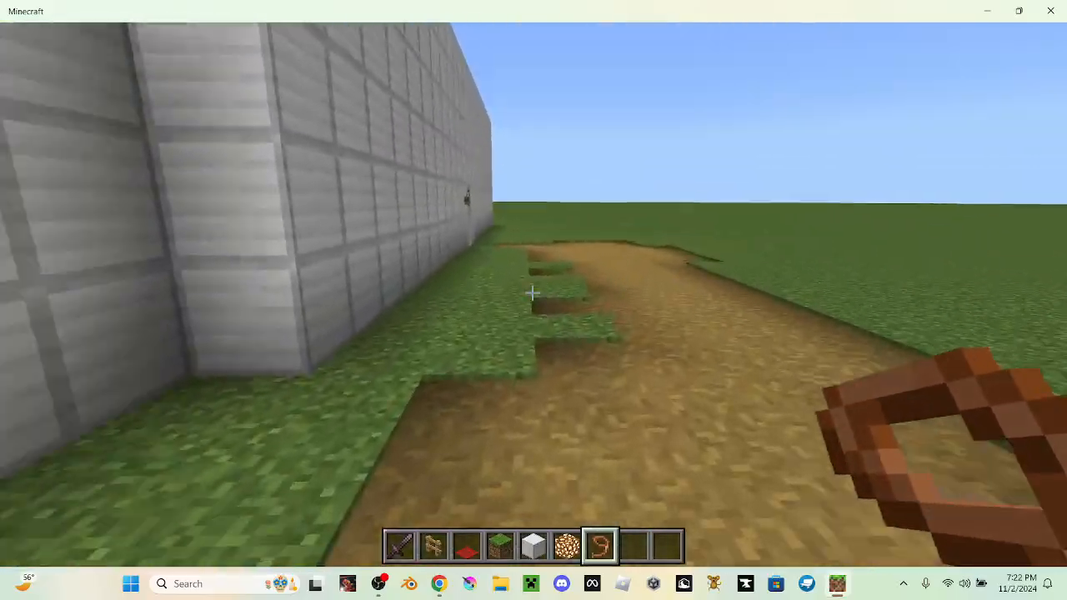
pyautogui.moveTo(533, 300)
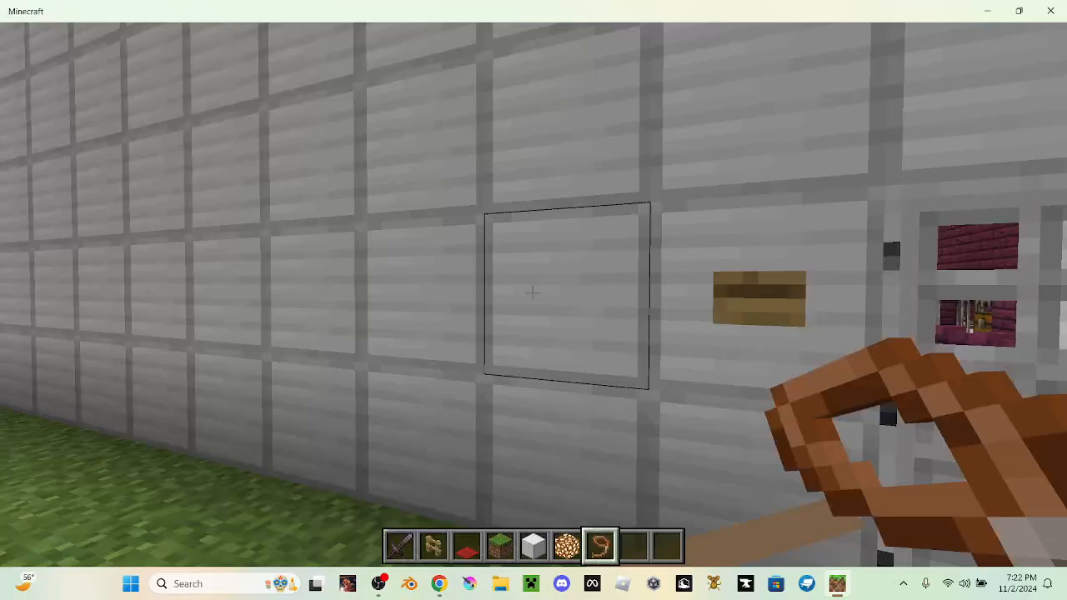
pyautogui.moveTo(533, 300)
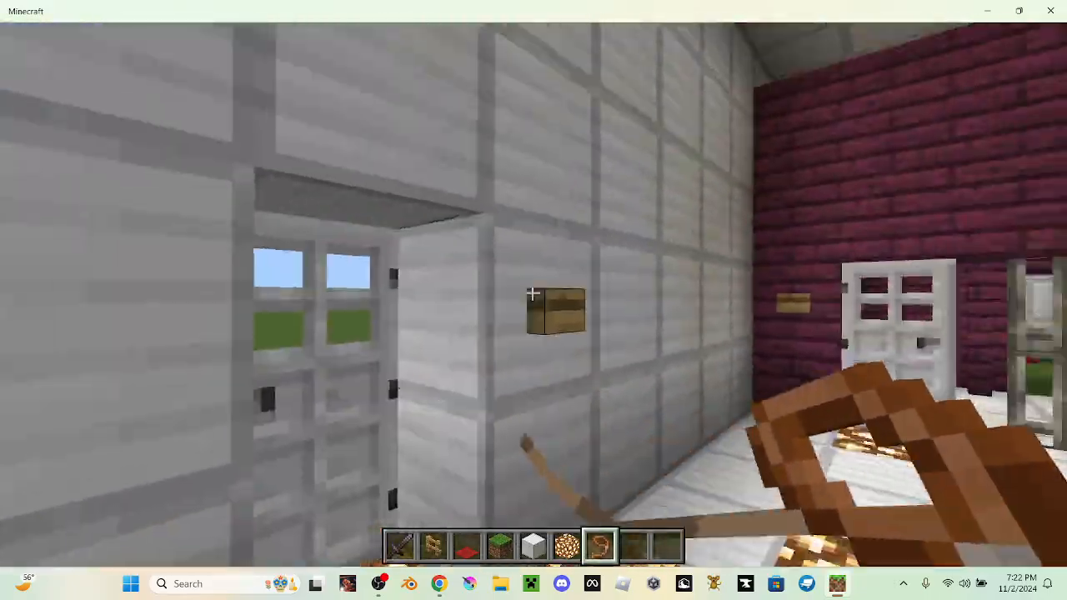
pyautogui.moveTo(533, 300)
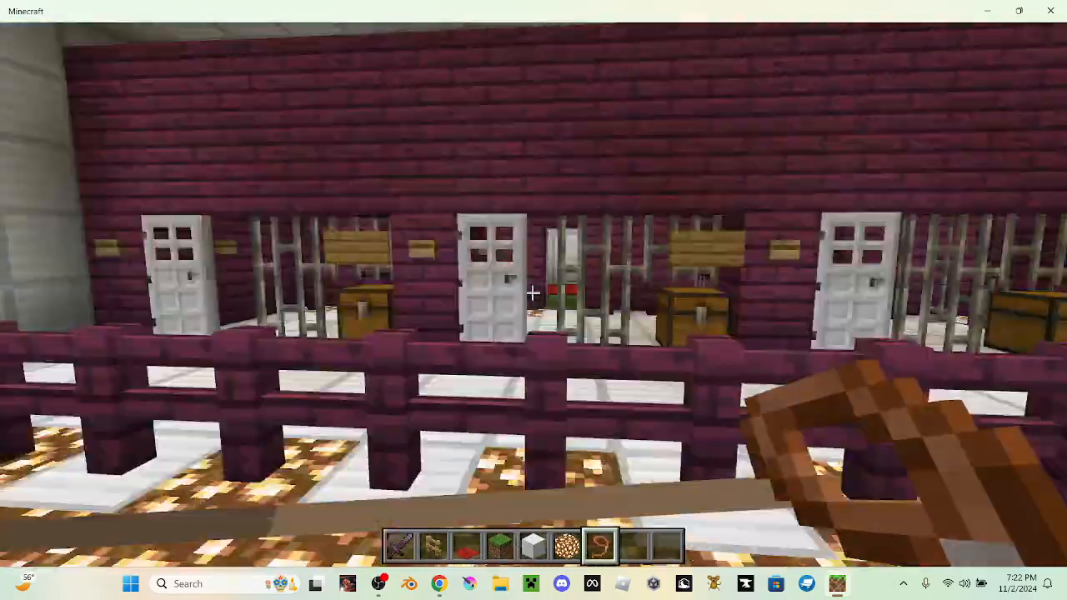
pyautogui.moveTo(534, 300)
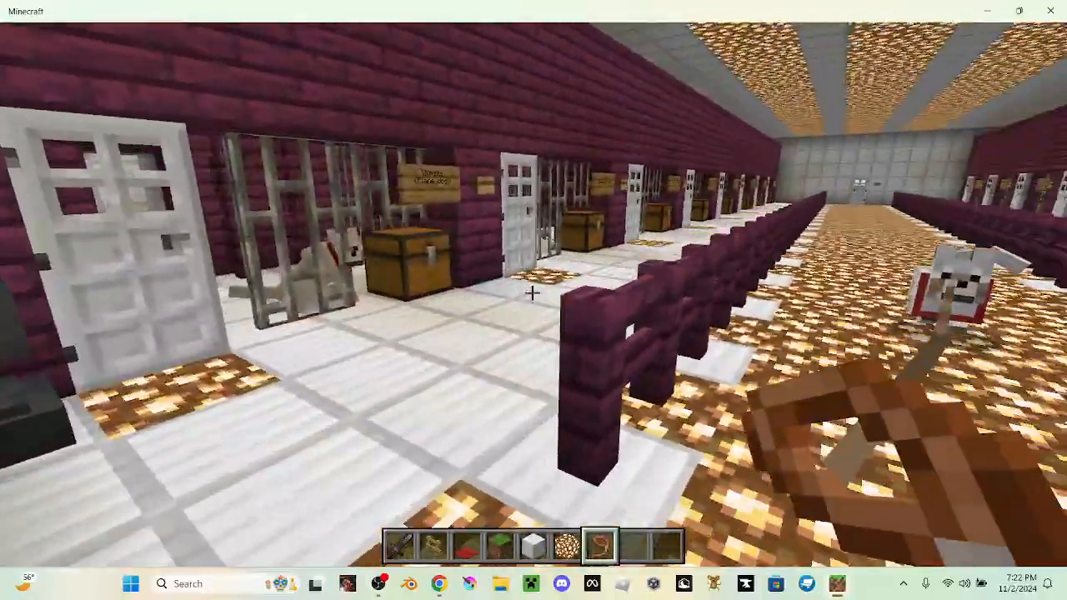
pyautogui.moveTo(533, 300)
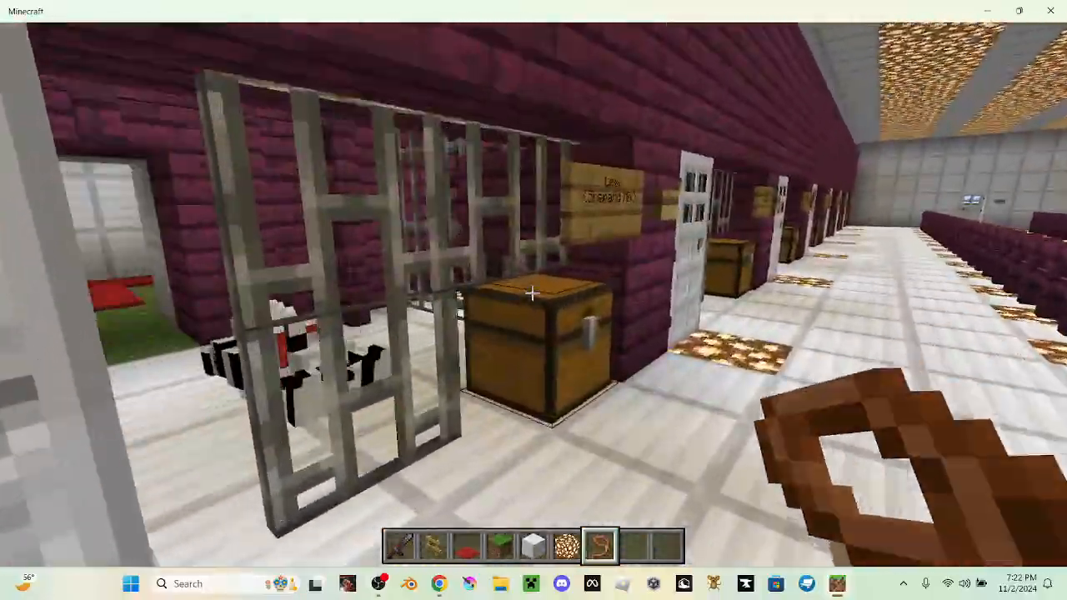
pyautogui.moveTo(533, 301)
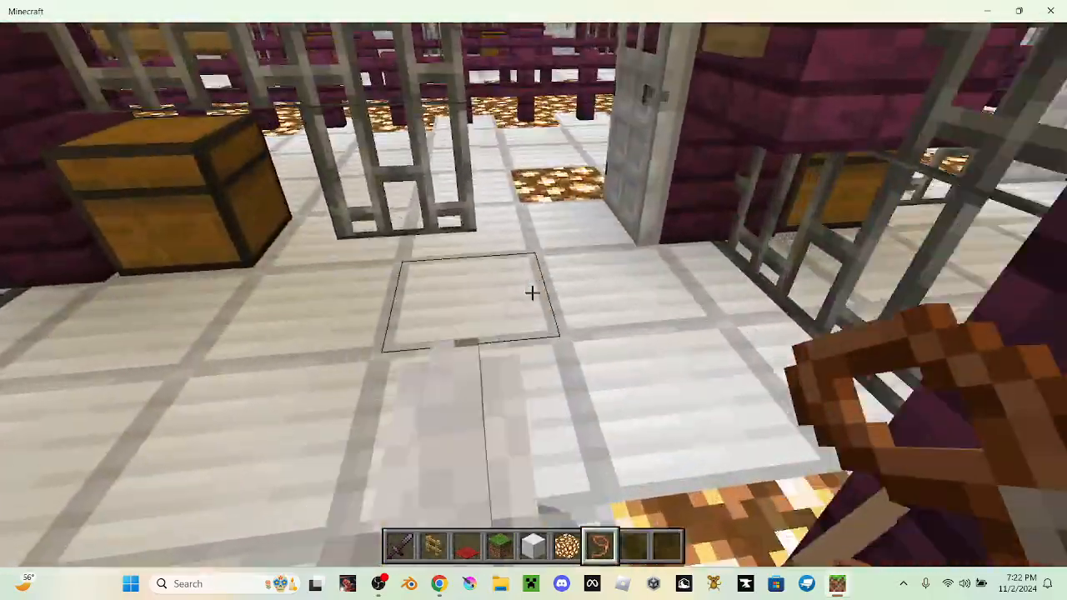
pyautogui.moveTo(533, 292)
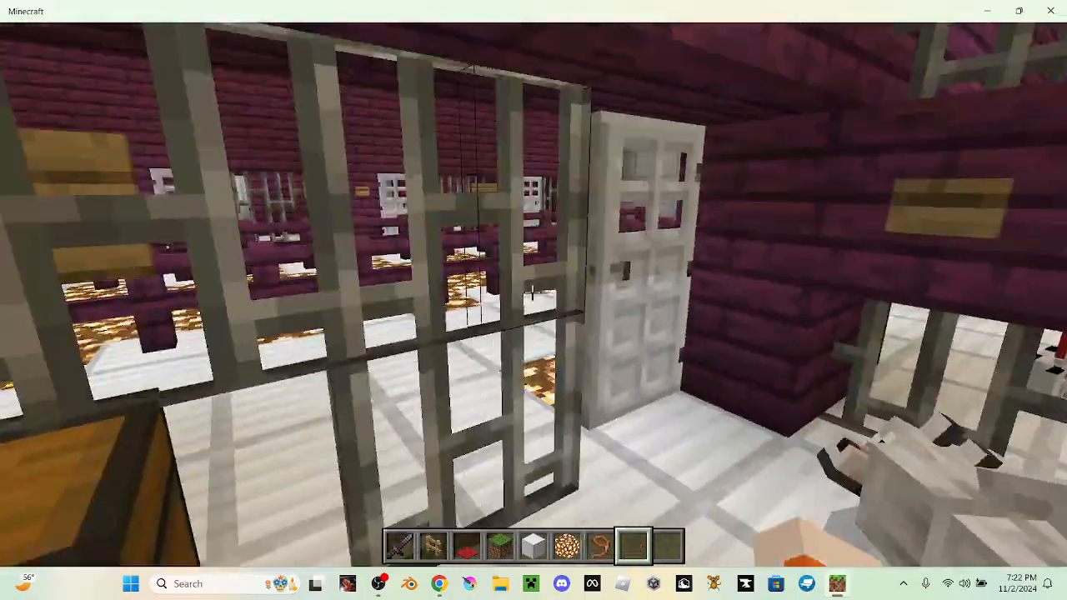
pyautogui.moveTo(534, 300)
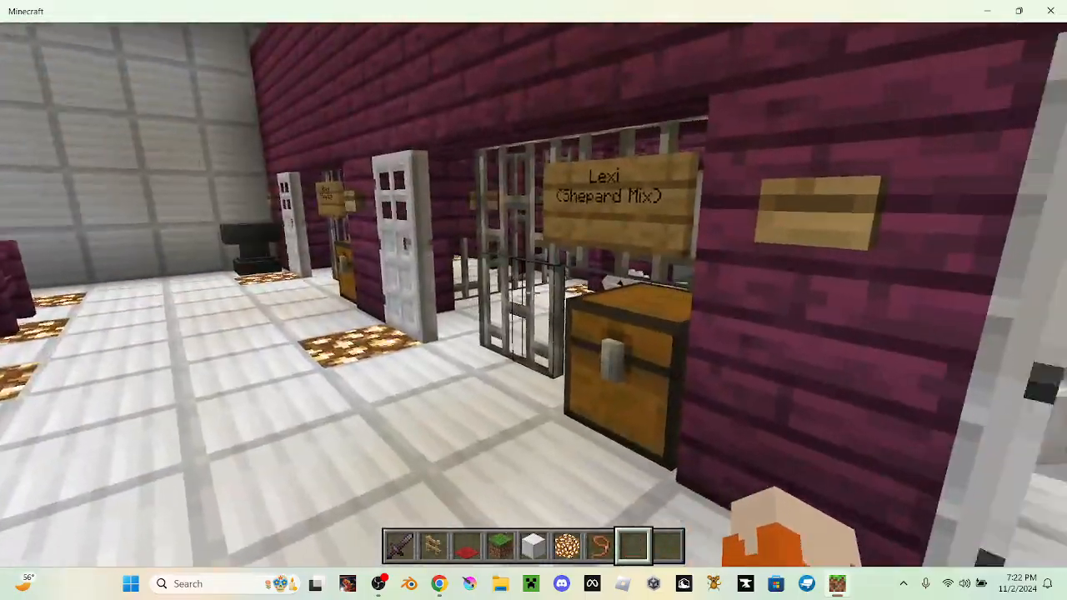
pyautogui.moveTo(533, 301)
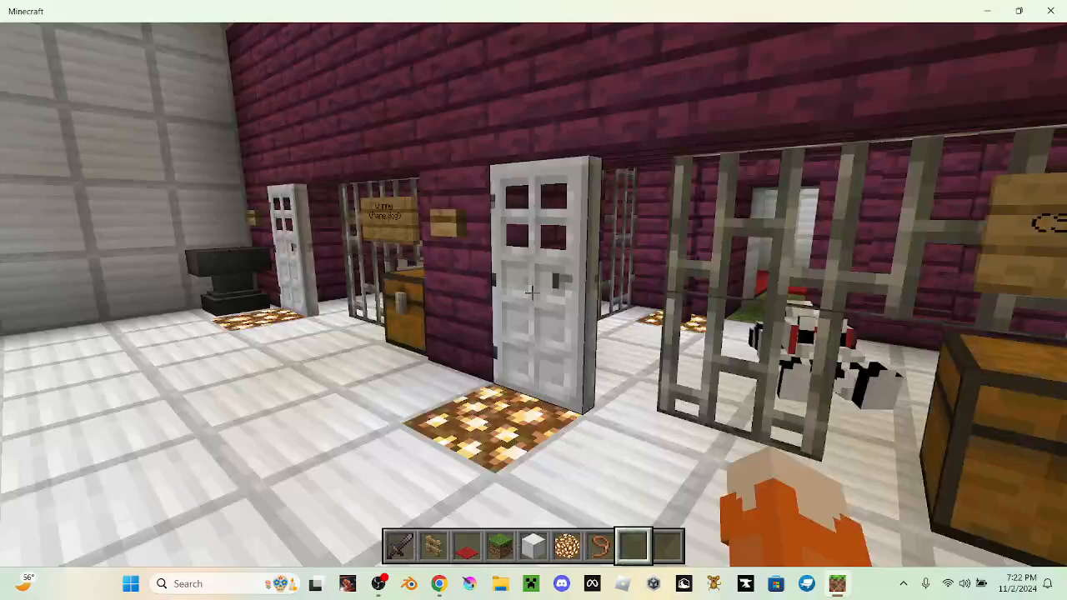
pyautogui.moveTo(533, 300)
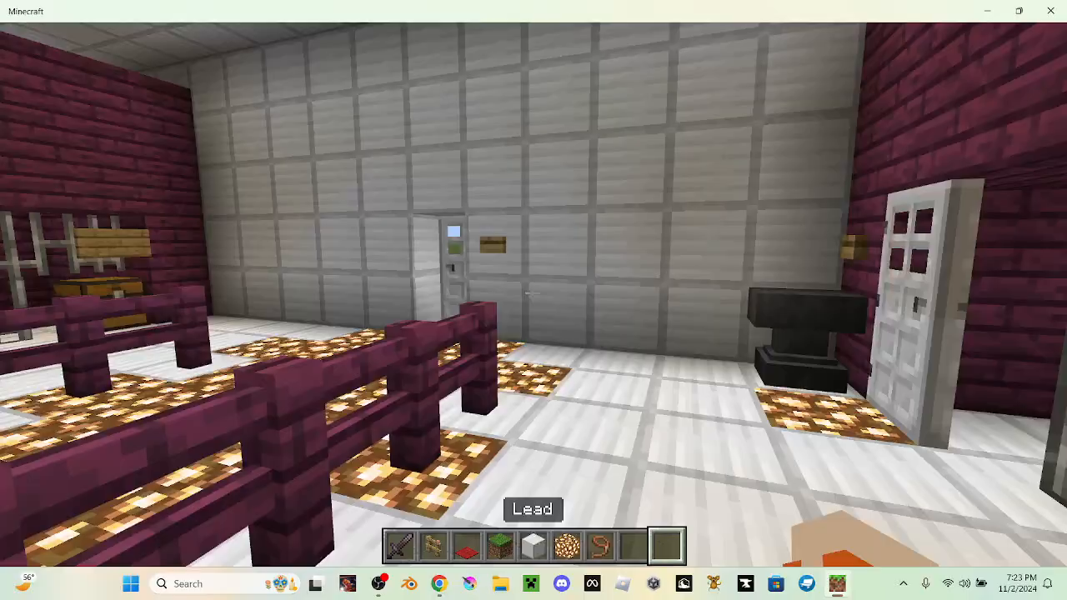
pyautogui.moveTo(534, 300)
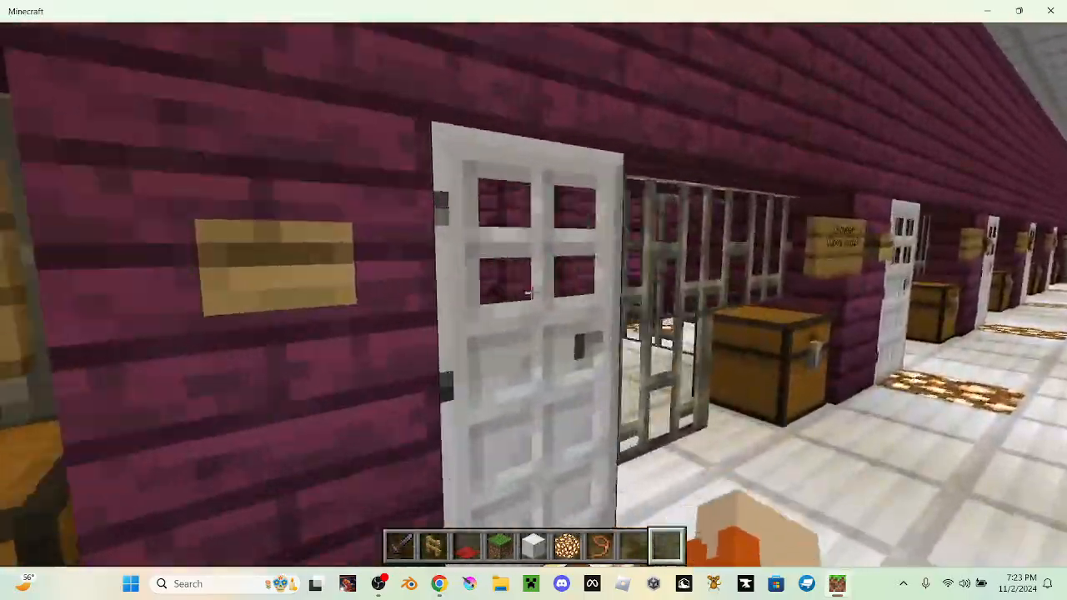
pyautogui.moveTo(533, 300)
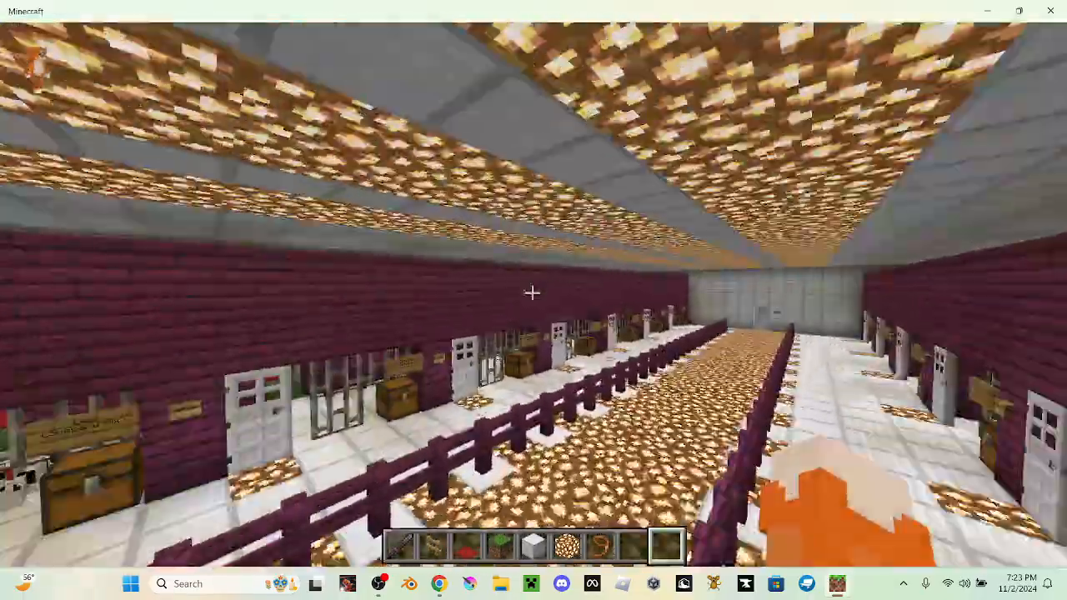
pyautogui.moveTo(534, 300)
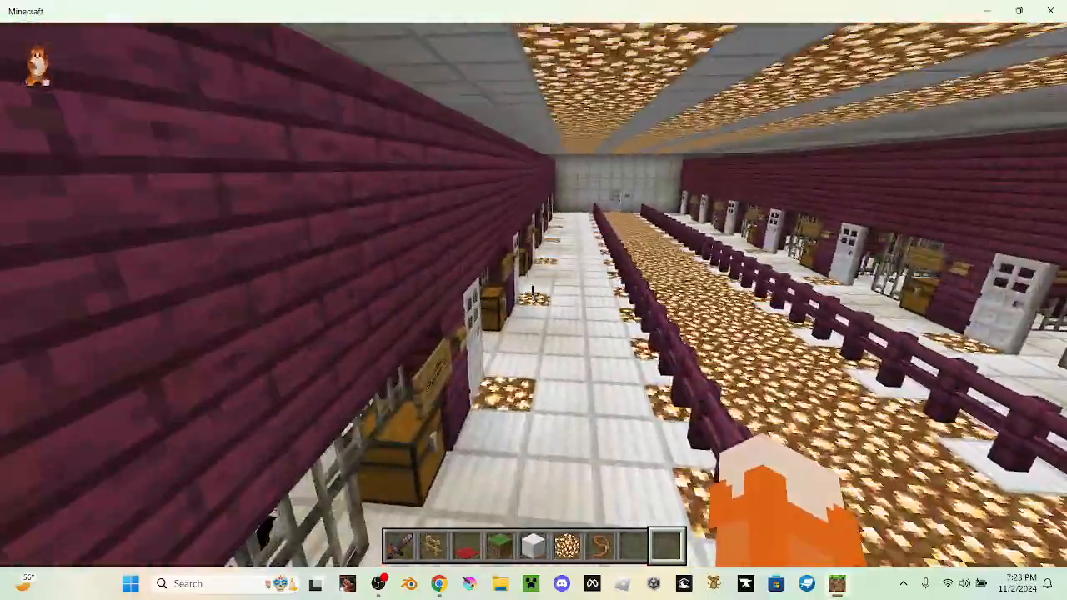
# Bring up the creative inventory at the end of the kennel corridor
pyautogui.press('e')
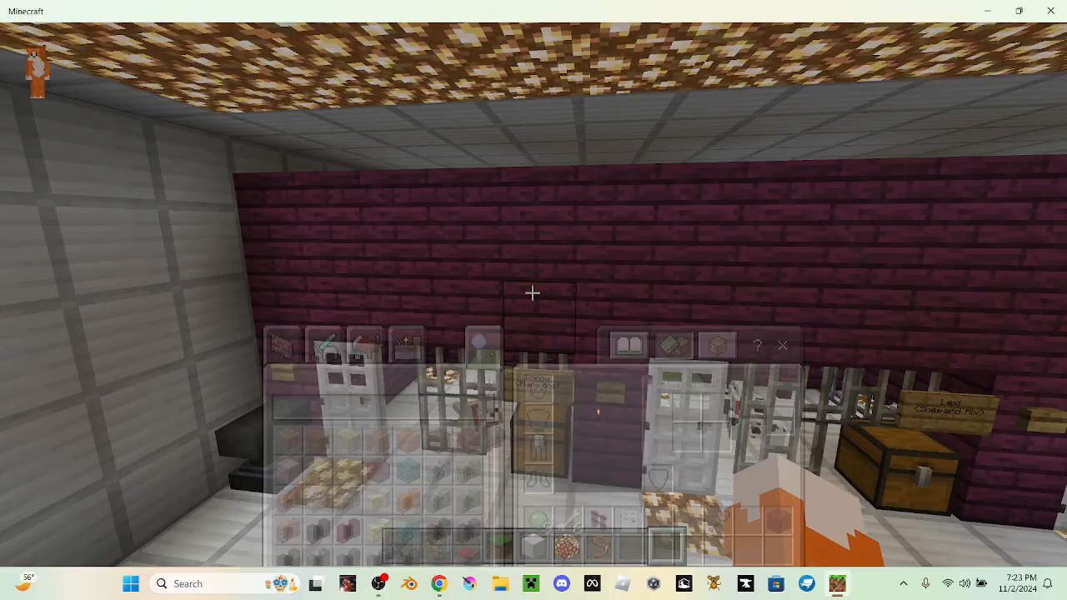
# Check and close the kennel chests holding the Whinny and Harold spawn eggs
pyautogui.press('Escape')
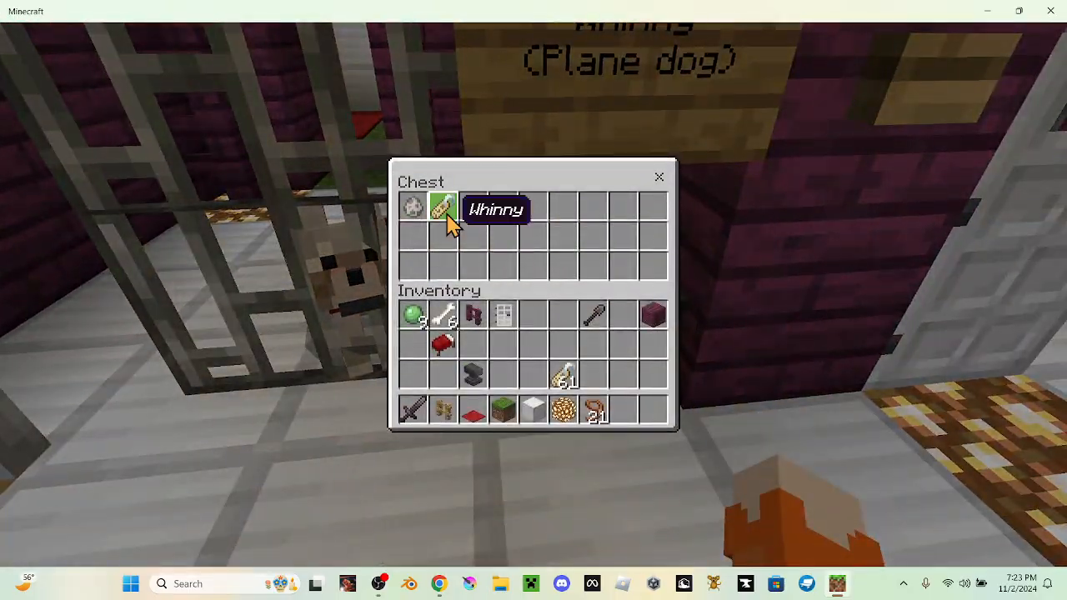
pyautogui.press('Escape')
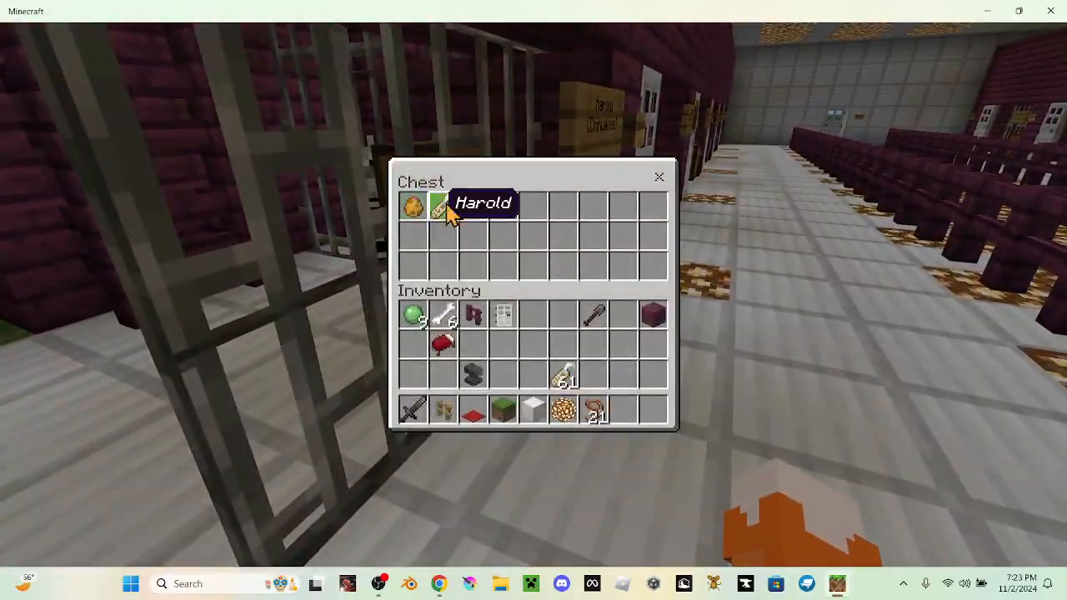
pyautogui.press('Escape')
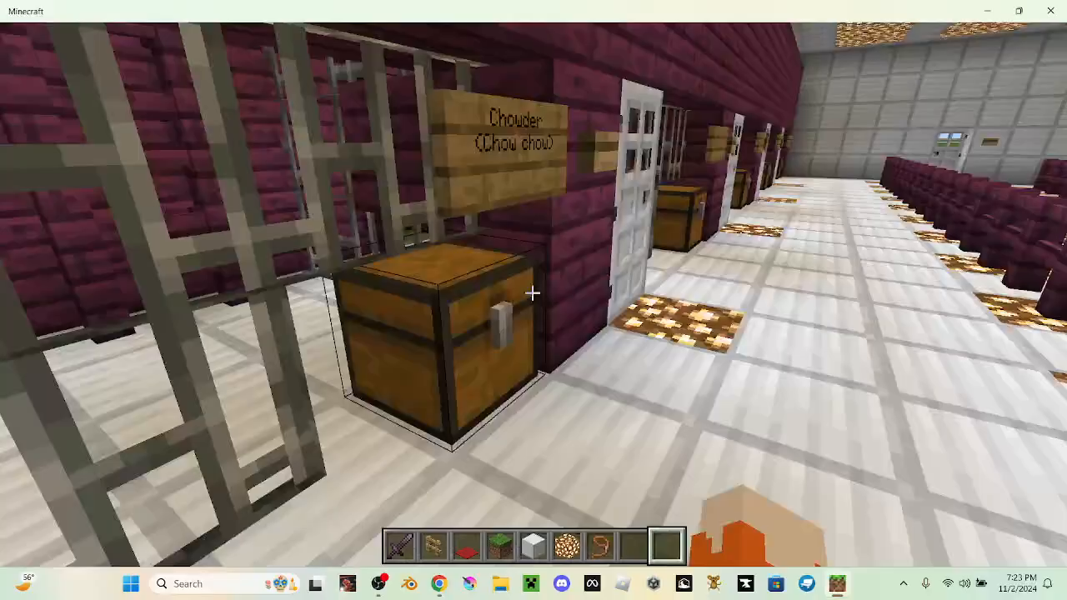
pyautogui.moveTo(533, 300)
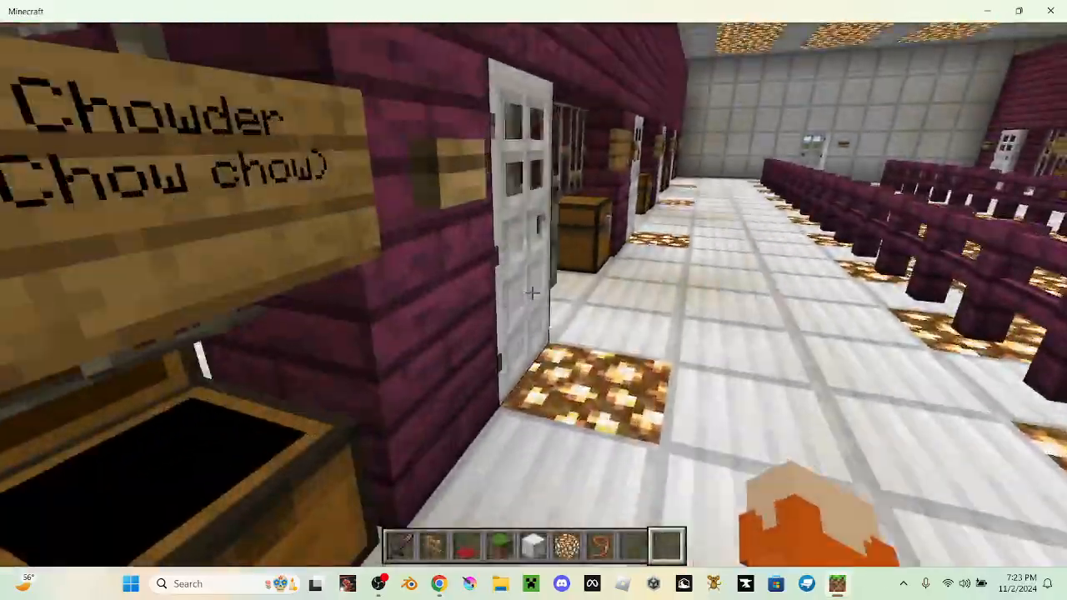
pyautogui.moveTo(533, 300)
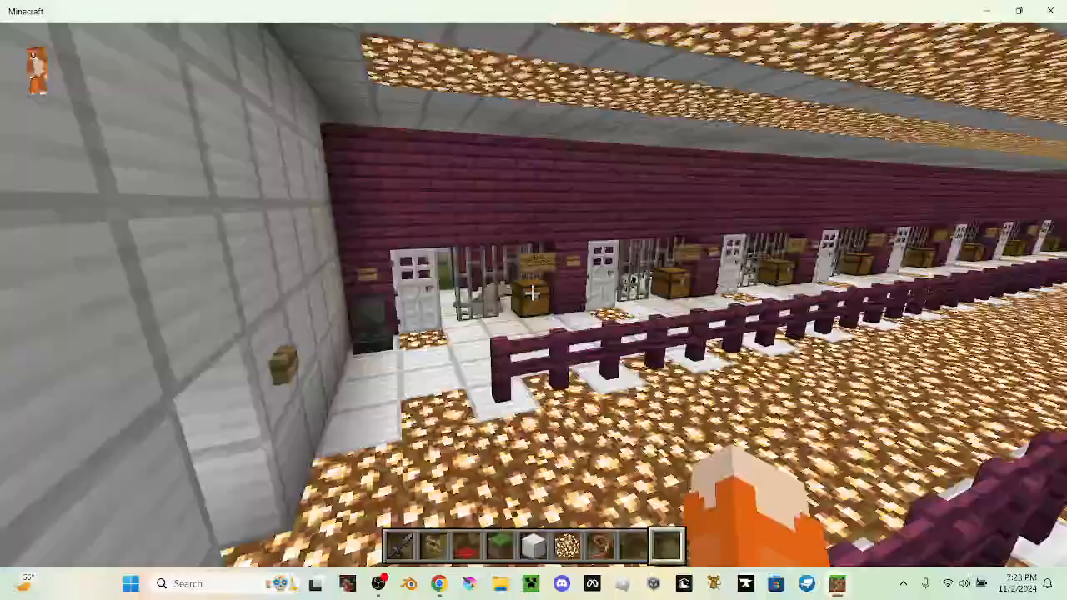
pyautogui.moveTo(534, 300)
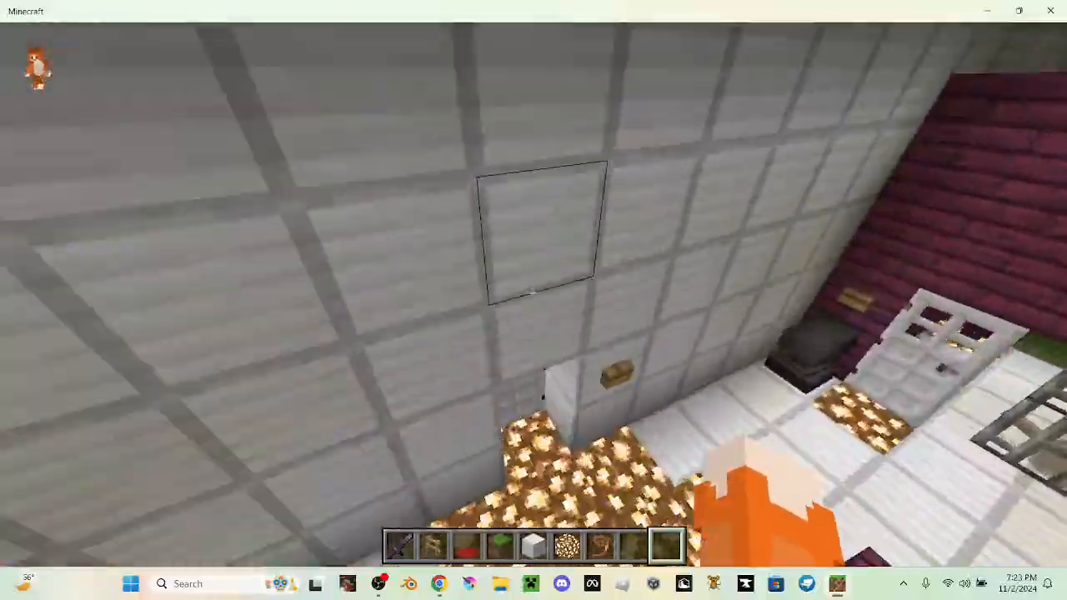
pyautogui.moveTo(533, 300)
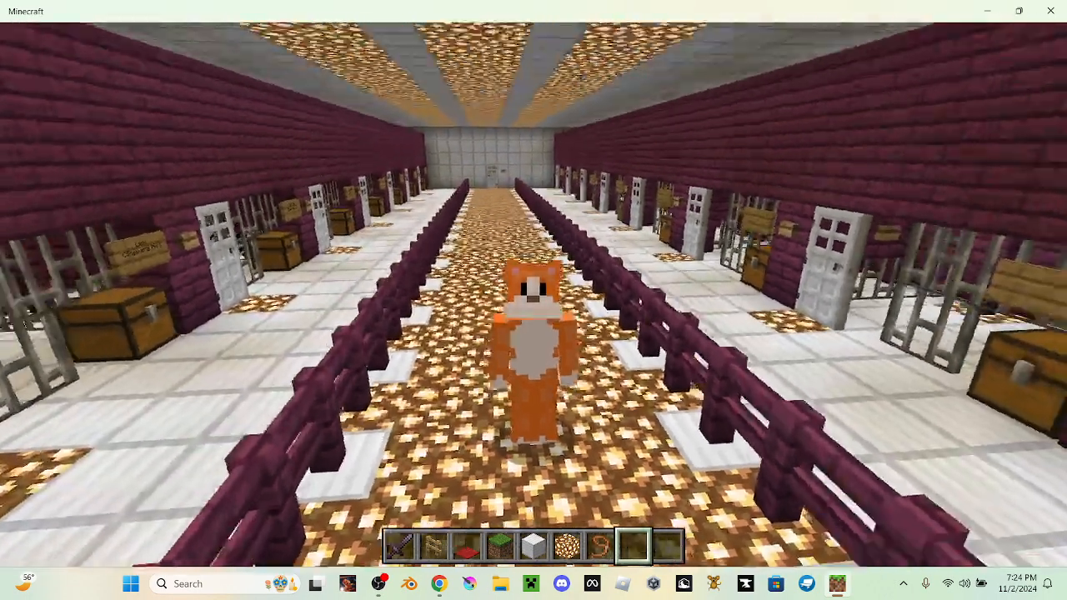
pyautogui.moveTo(534, 300)
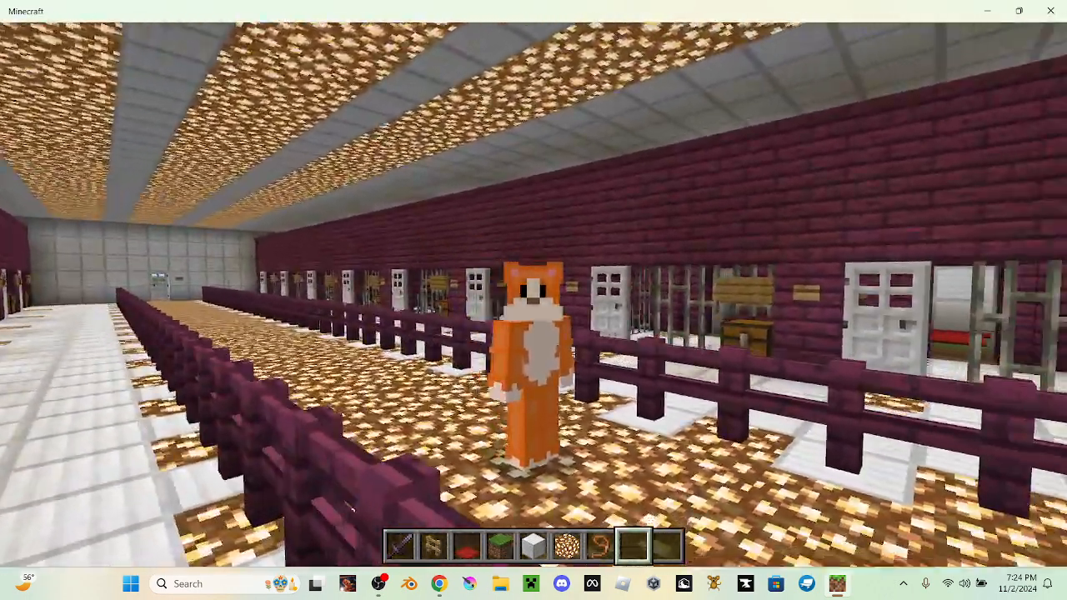
# Pause the game over the kennel hall
pyautogui.press('Escape')
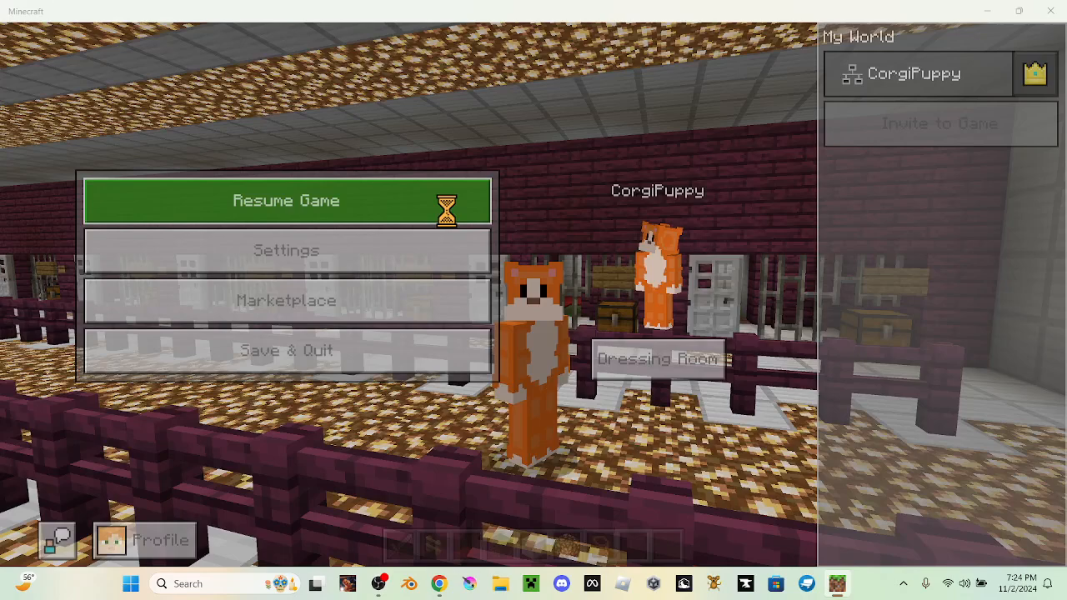